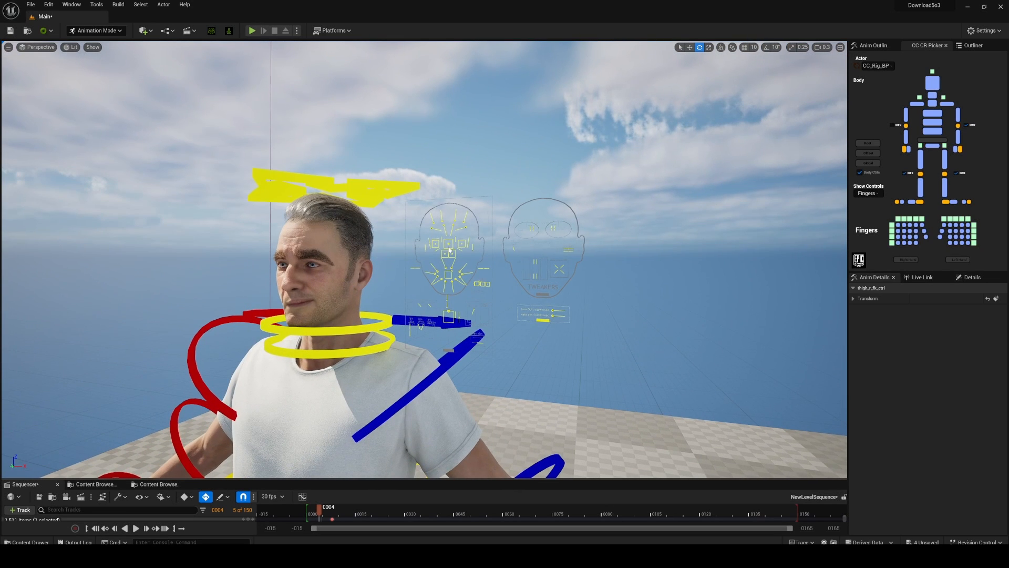
Switch to the Character Creator 4 window showing the clothed base character.
{"action": "left_click", "coordinate": [448, 243]}
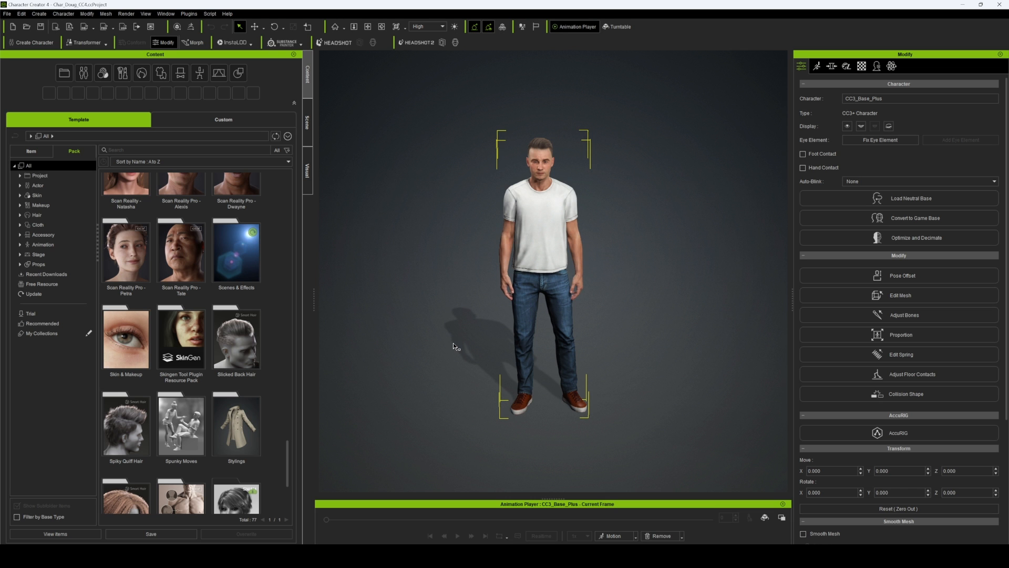
{"action": "mouse_move", "coordinate": [389, 329]}
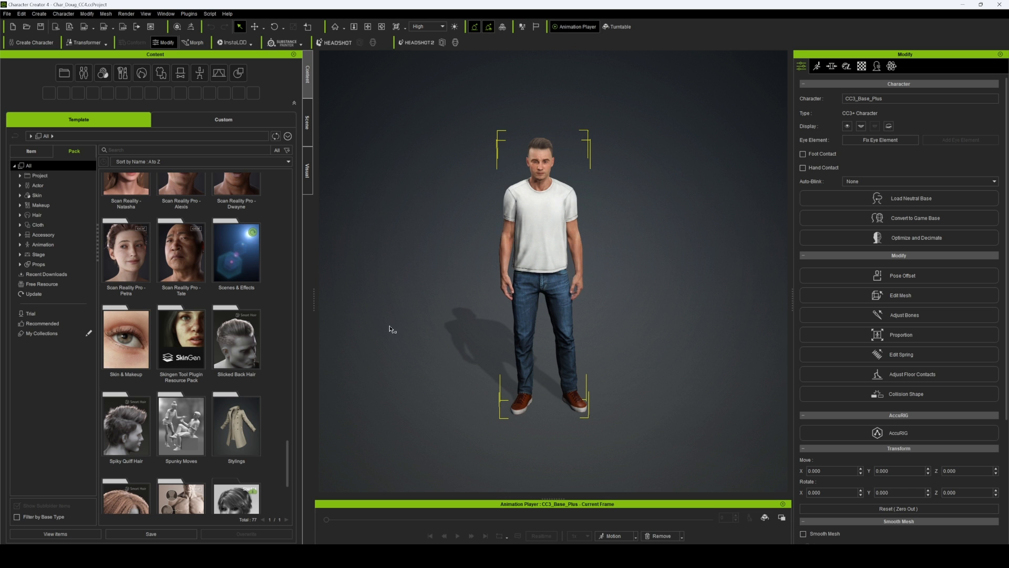
Apply the Chat_Stand_M motion from Studio Mocap-City Life > Chat to the character.
{"action": "double_click", "coordinate": [125, 410]}
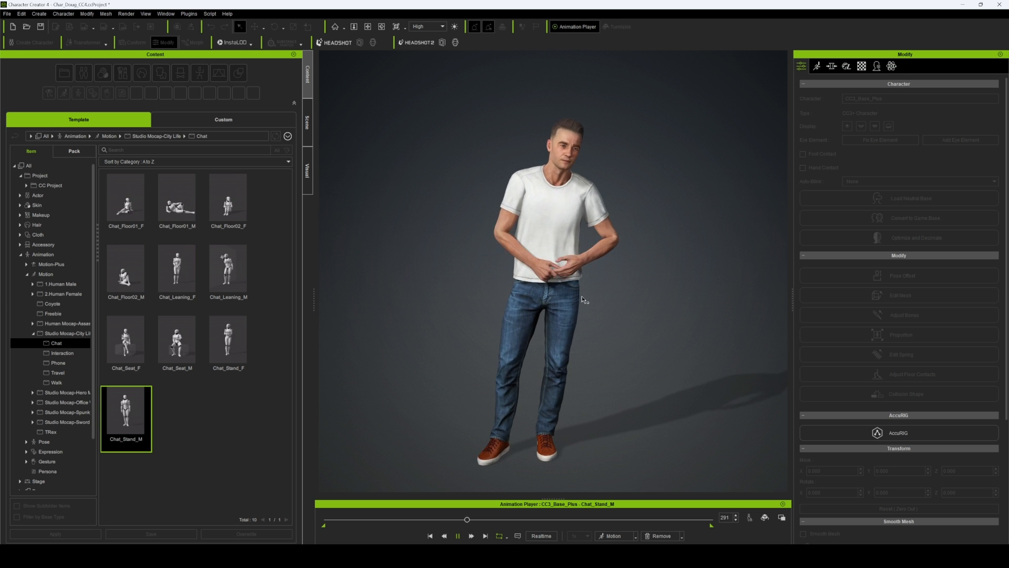
{"action": "left_click", "coordinate": [7, 14]}
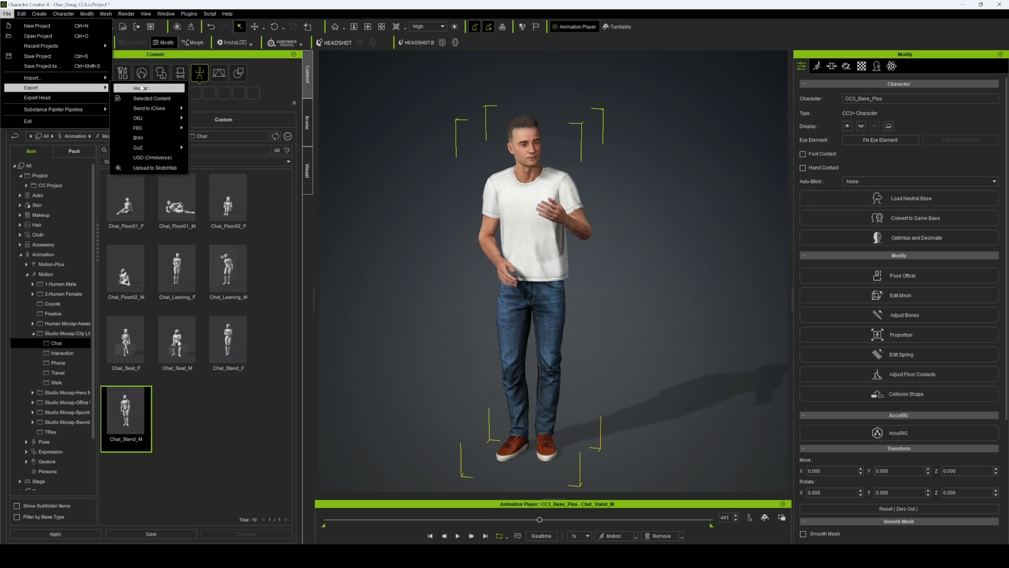
Export the clothed character as FBX with the Unreal preset and all animation frames, saved as UeExport.Fbx.
{"action": "left_click", "coordinate": [138, 127]}
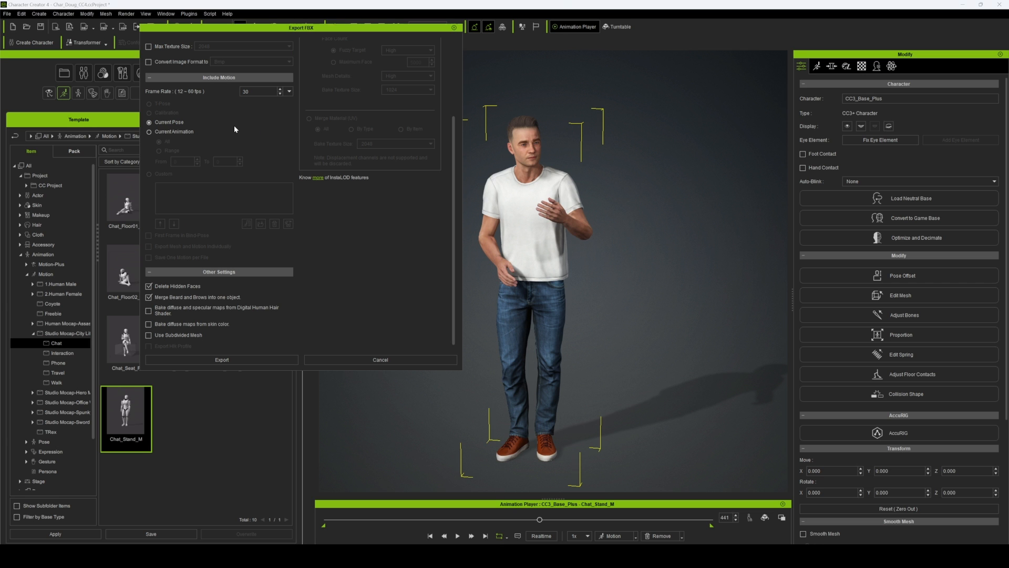
{"action": "mouse_move", "coordinate": [184, 129]}
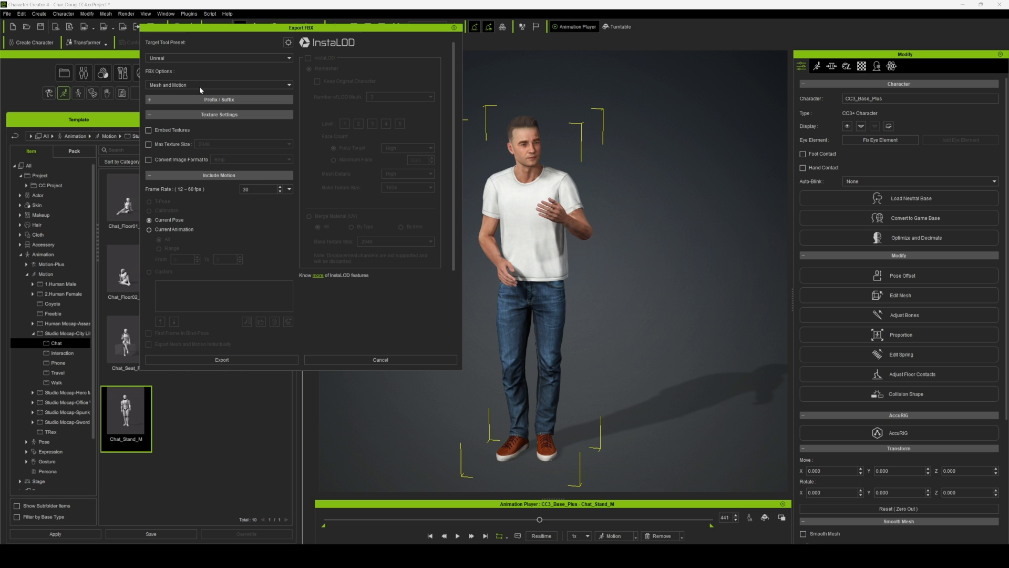
{"action": "left_click", "coordinate": [150, 229]}
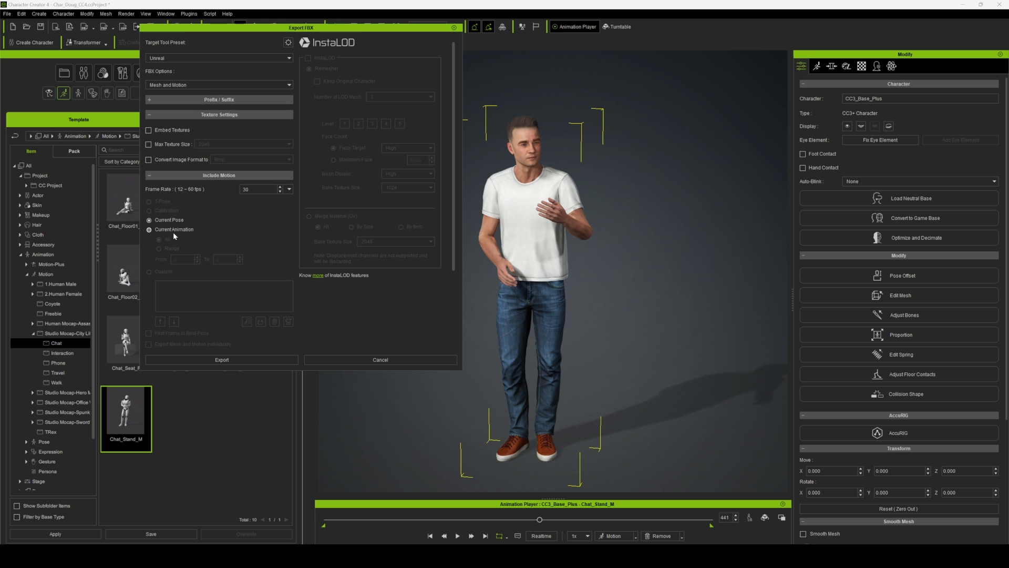
{"action": "left_click", "coordinate": [149, 229]}
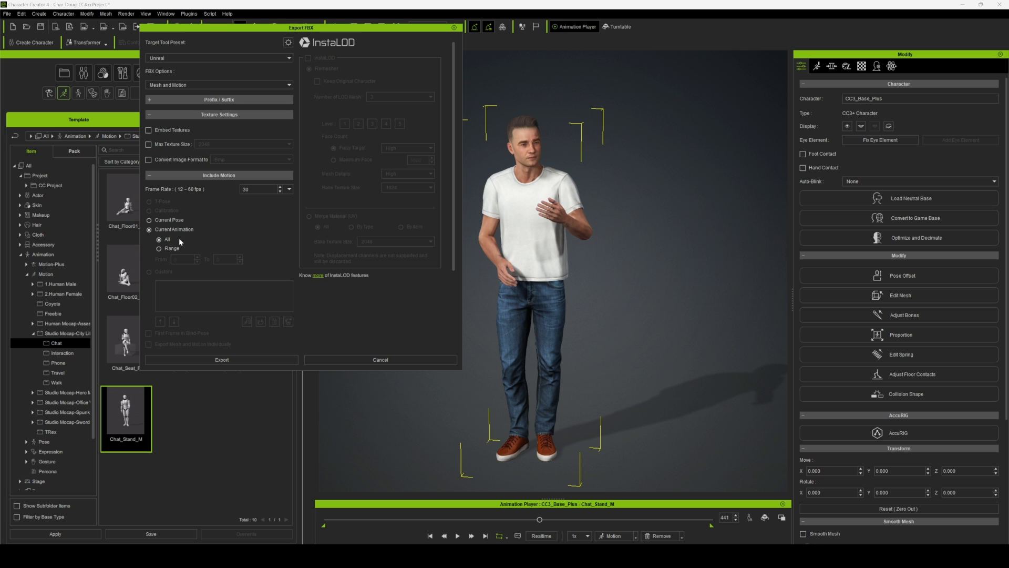
{"action": "scroll", "scroll_direction": "down", "scroll_amount": 3}
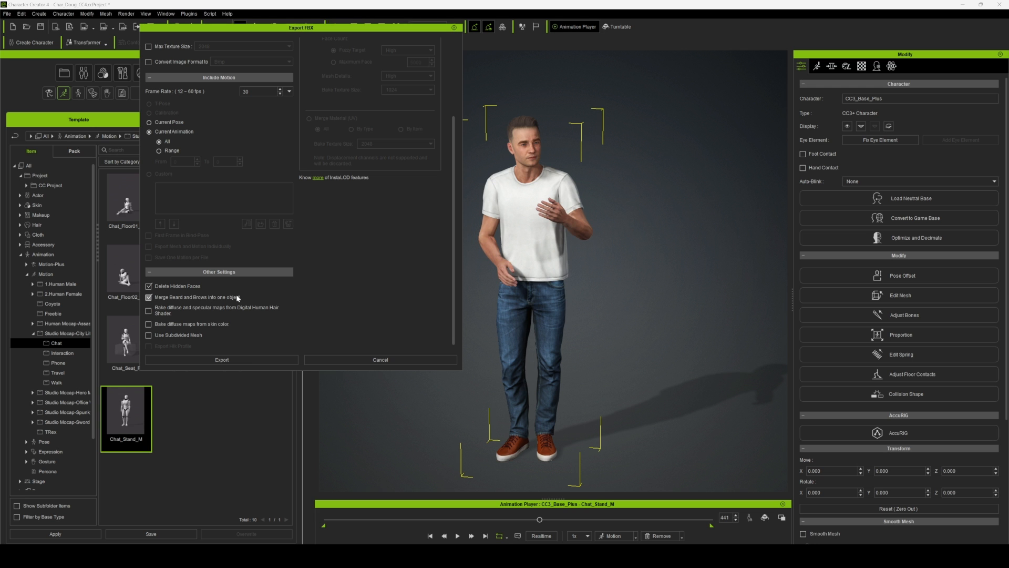
{"action": "left_click", "coordinate": [222, 359]}
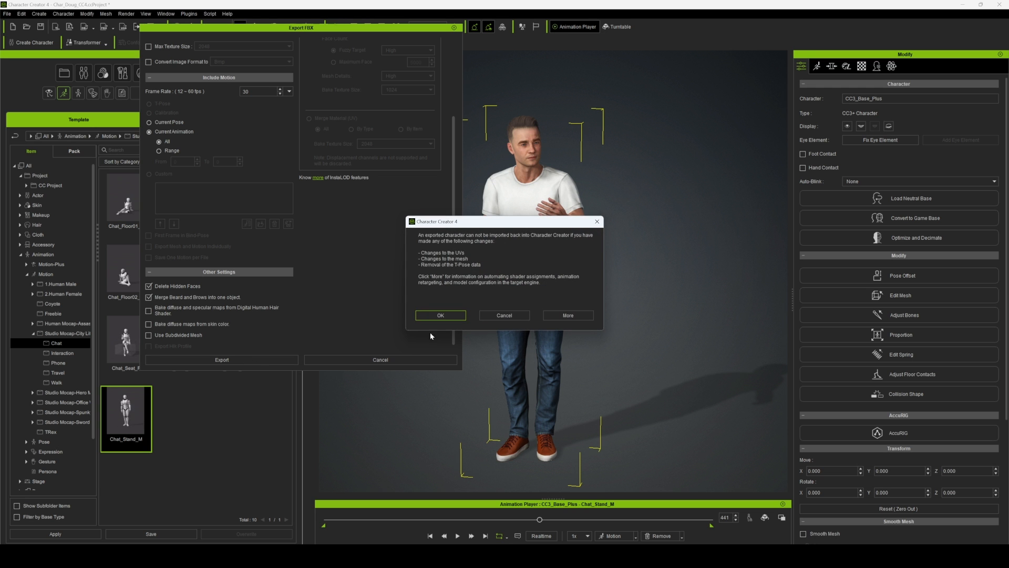
{"action": "left_click", "coordinate": [440, 316]}
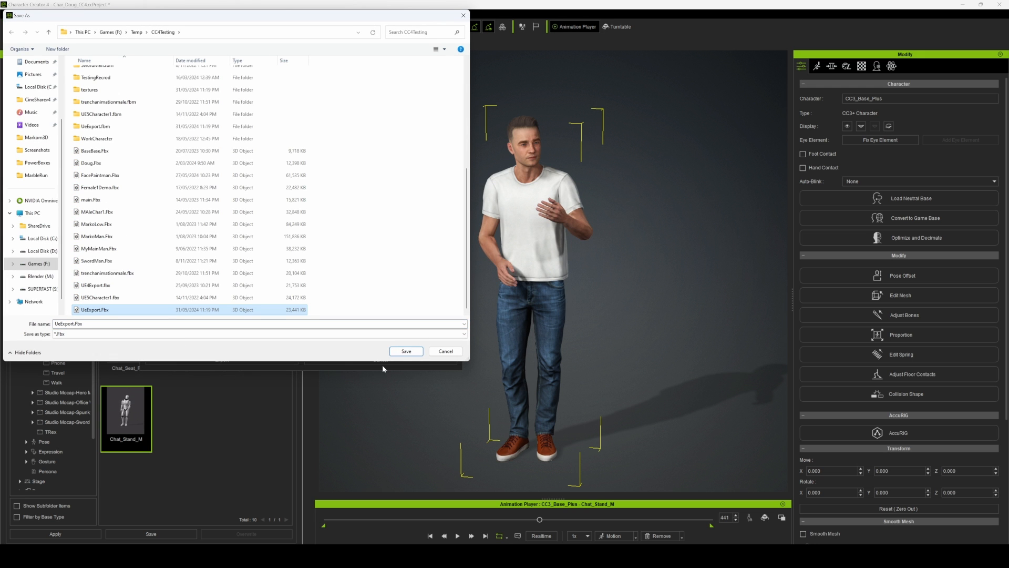
{"action": "left_click", "coordinate": [405, 351]}
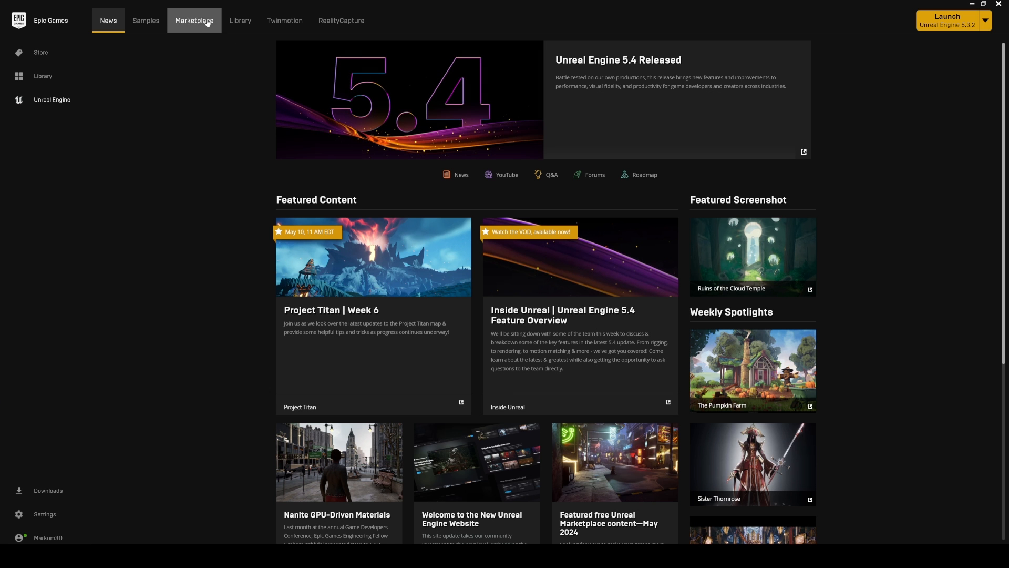
Search the Marketplace for the CC UE Control Rig and dismiss its already-installed notice.
{"action": "left_click", "coordinate": [194, 20]}
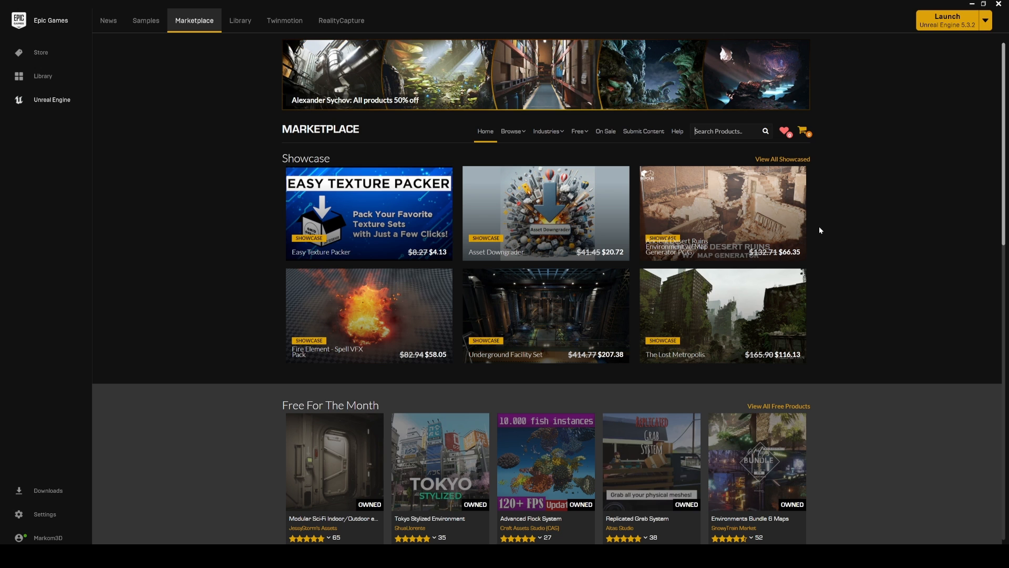
{"action": "type", "text": "real"}
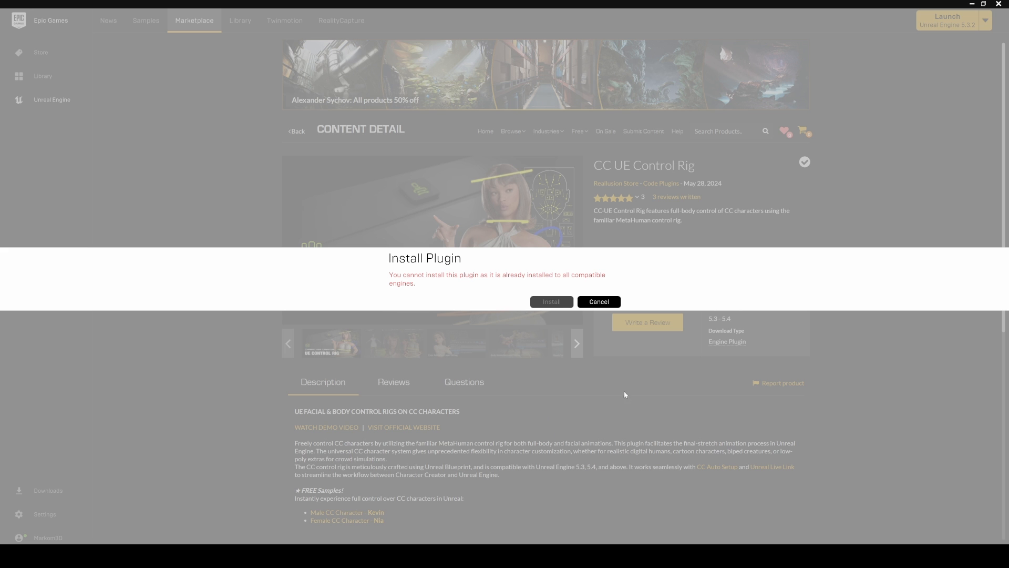
{"action": "mouse_move", "coordinate": [598, 301]}
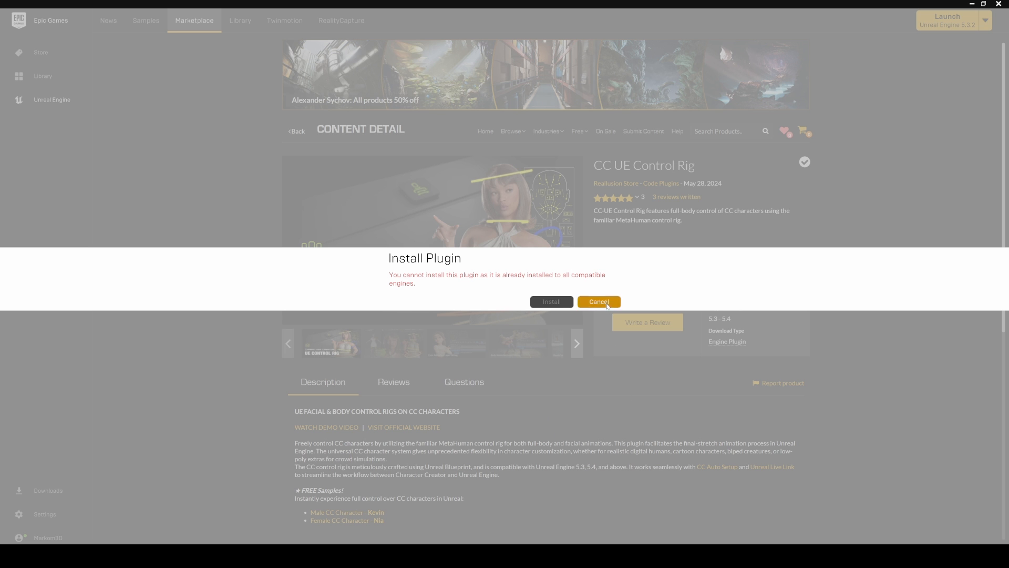
{"action": "left_click", "coordinate": [598, 302]}
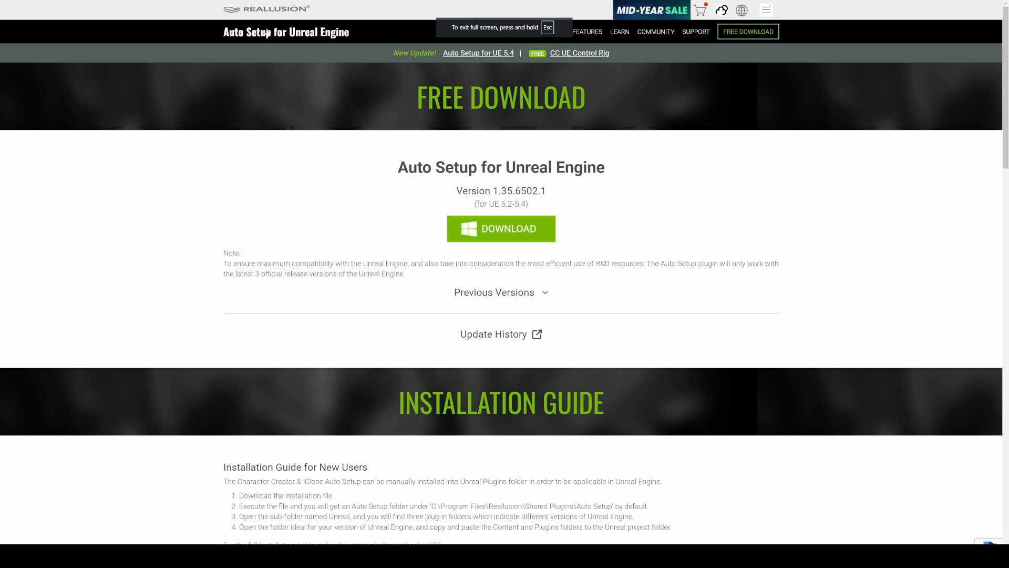
{"action": "mouse_move", "coordinate": [628, 232]}
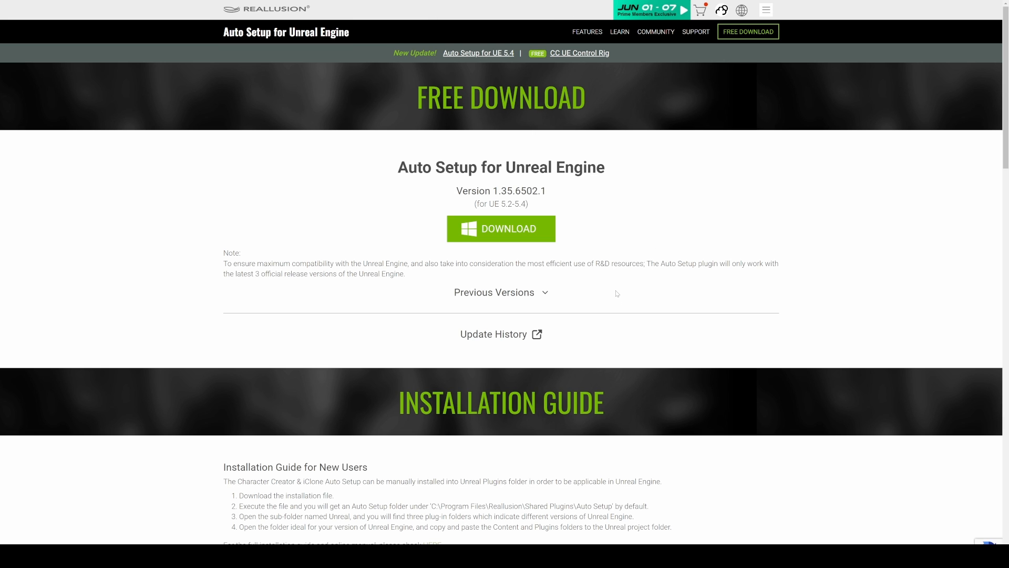
Run the Auto Setup v1.35 installer, accepting the licence agreement.
{"action": "left_click", "coordinate": [501, 229]}
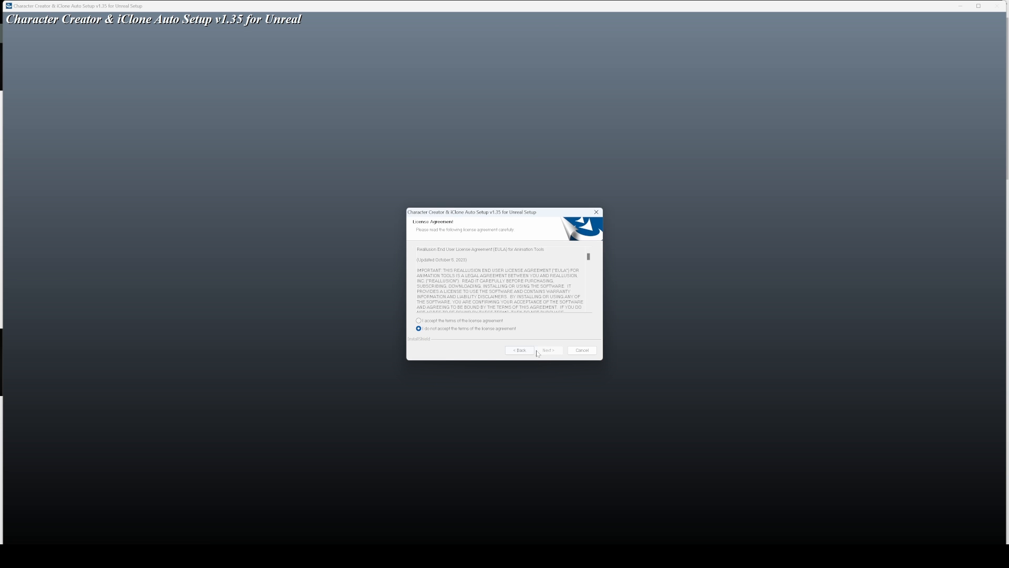
{"action": "left_click", "coordinate": [418, 320]}
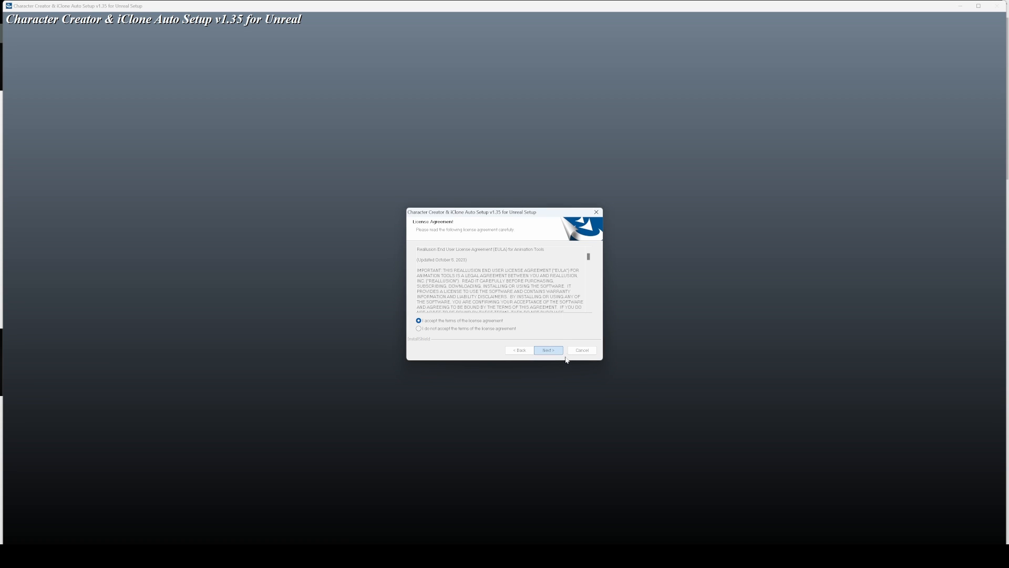
{"action": "left_click", "coordinate": [547, 349]}
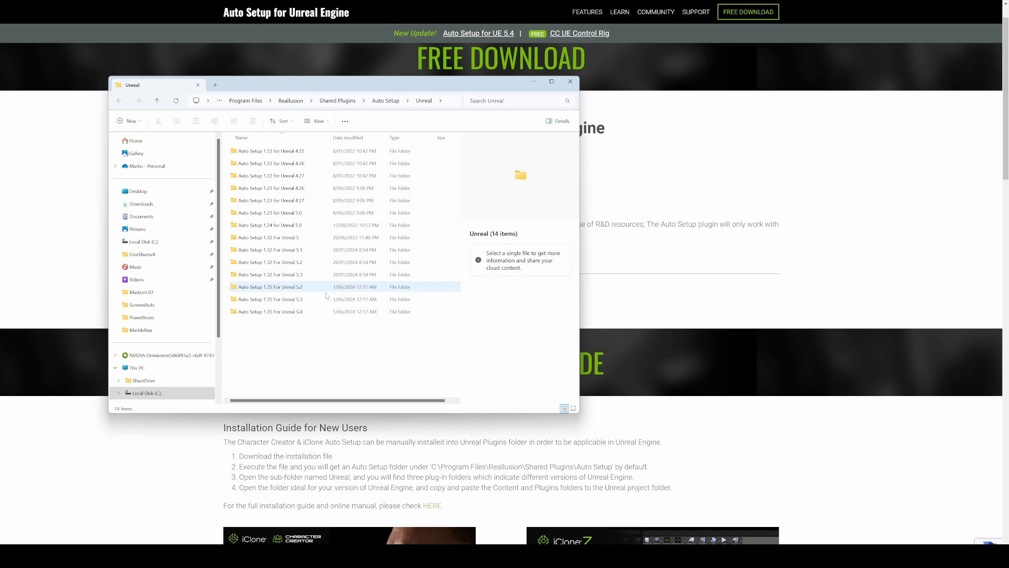
Copy all files from Auto Setup 1.35 For Unreal 5.3 into the Download5o3 project folder.
{"action": "left_click", "coordinate": [290, 312]}
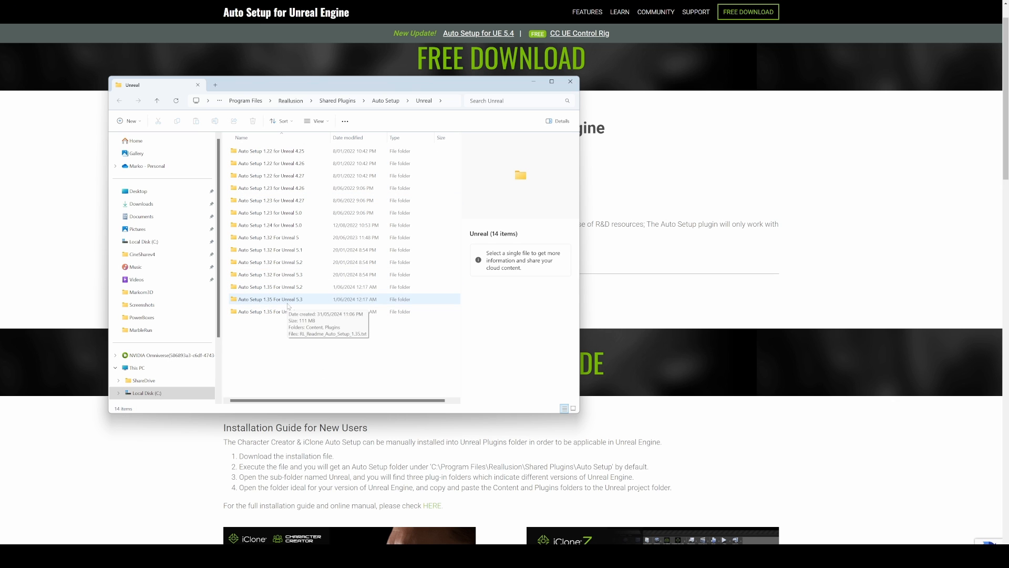
{"action": "double_click", "coordinate": [269, 298]}
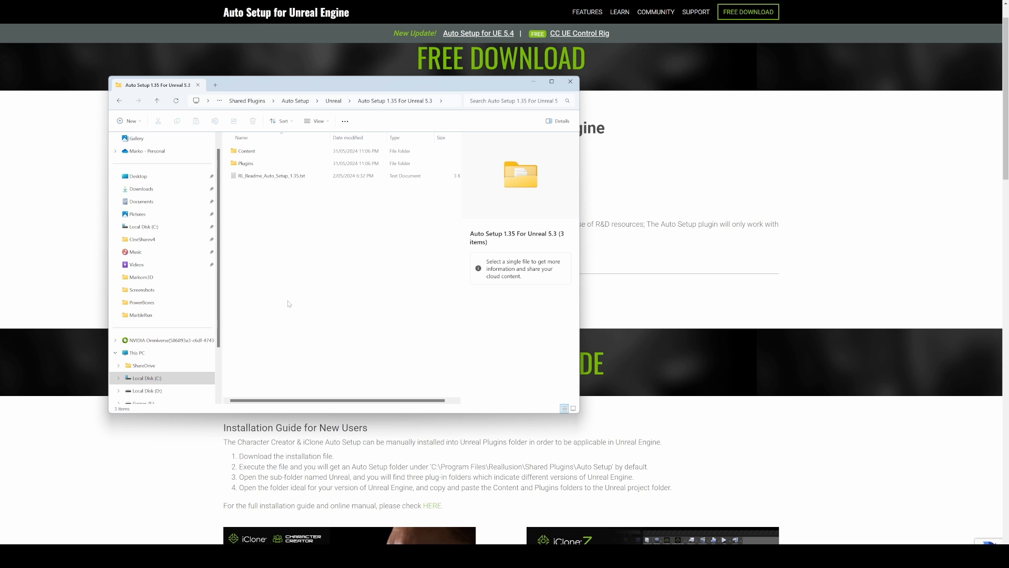
{"action": "key", "text": "ctrl+a"}
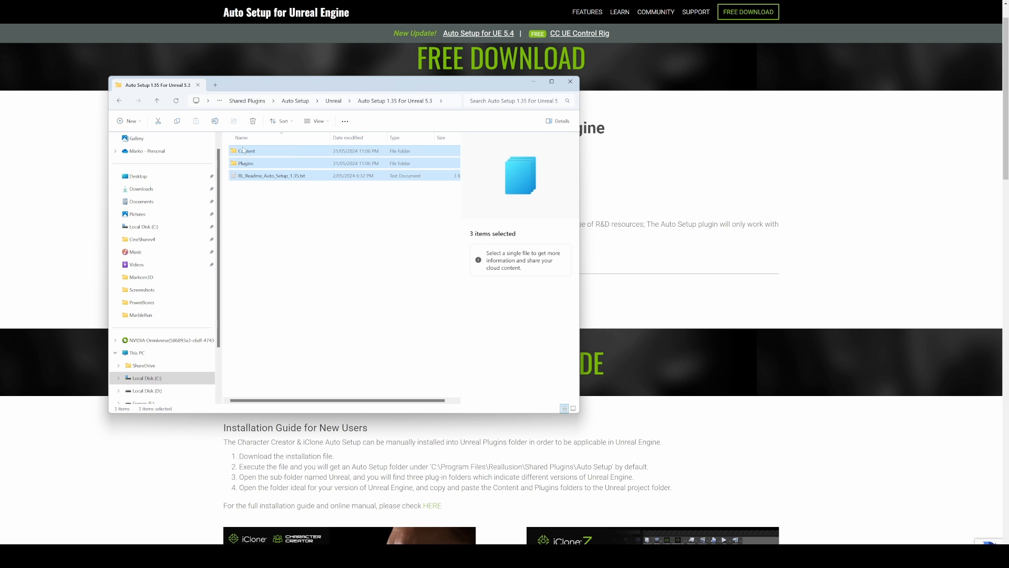
{"action": "mouse_move", "coordinate": [246, 151]}
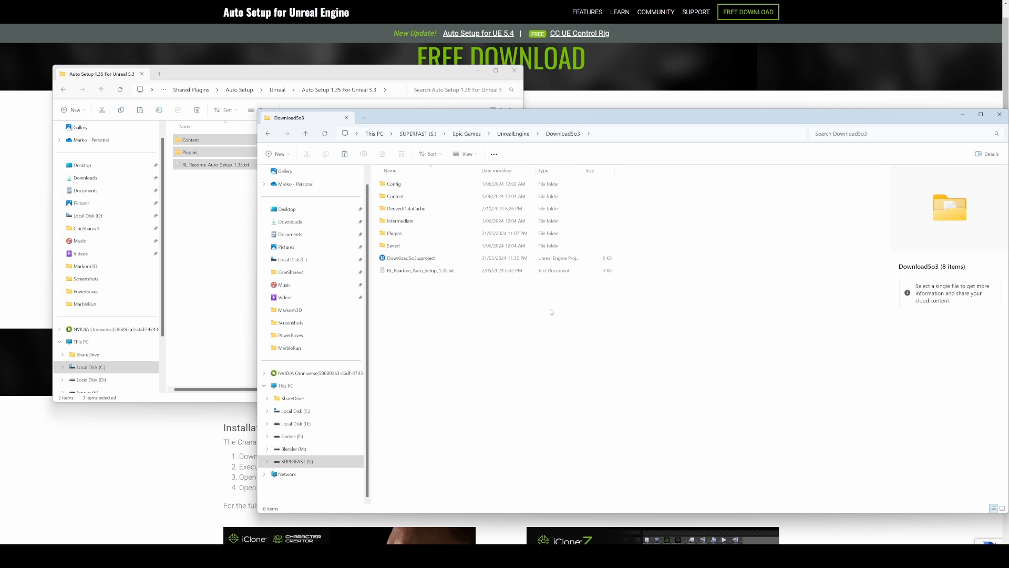
{"action": "mouse_move", "coordinate": [463, 327]}
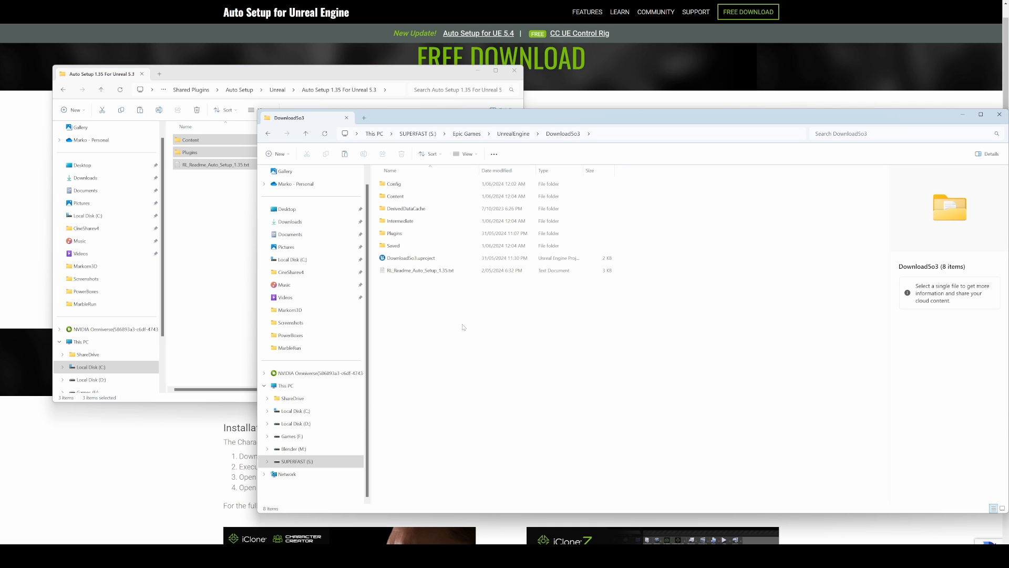
{"action": "mouse_move", "coordinate": [539, 309]}
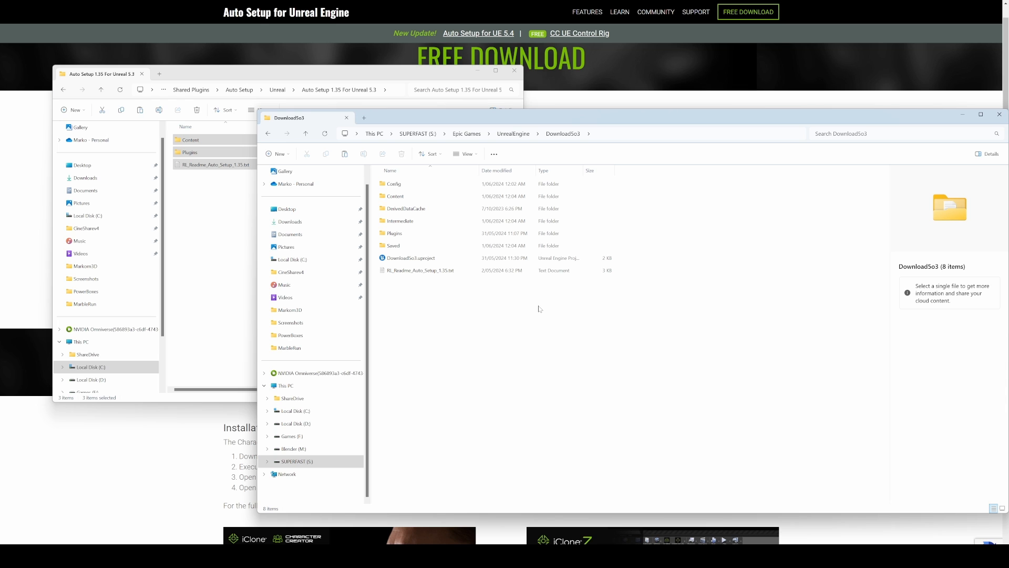
{"action": "mouse_move", "coordinate": [312, 185]}
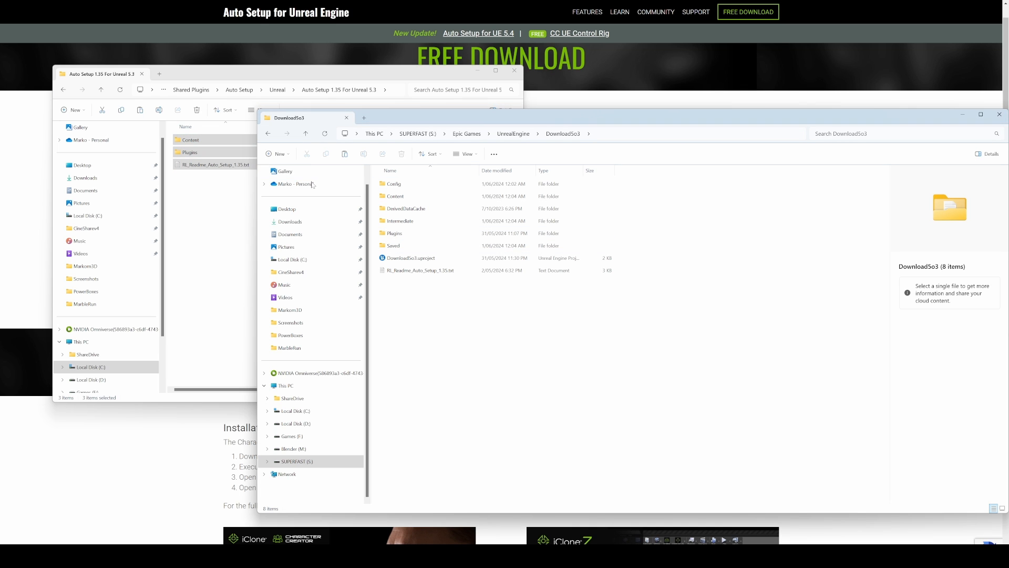
{"action": "left_click", "coordinate": [344, 152]}
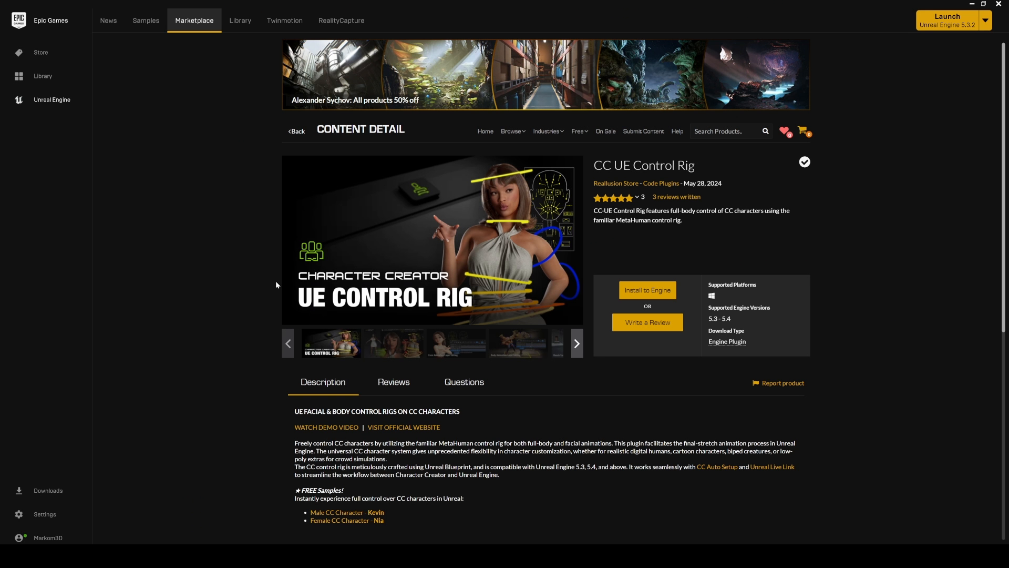
Open Download5o3 and list the installed Reallusion plugins via Edit > Plugins.
{"action": "left_click", "coordinate": [945, 19]}
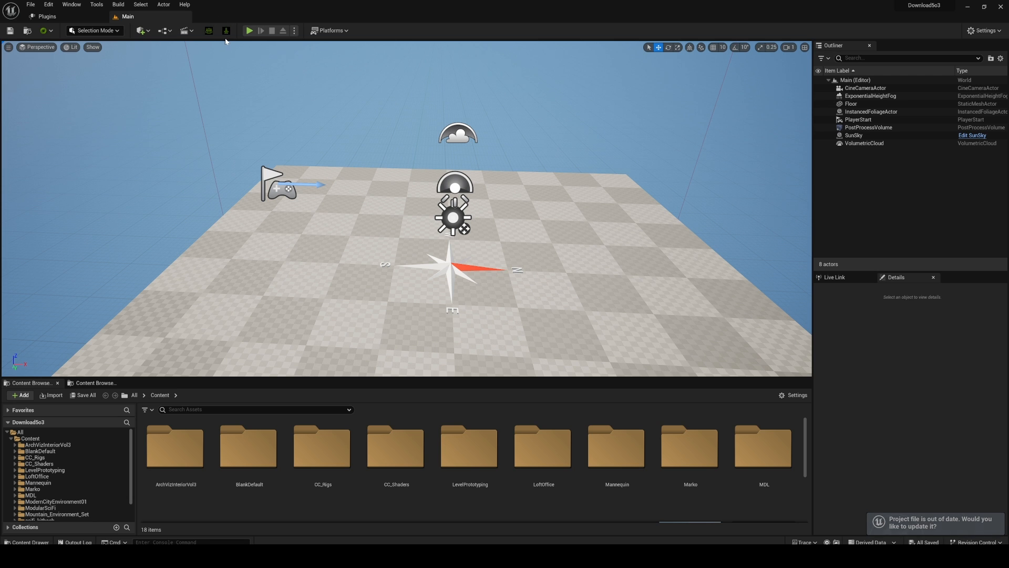
{"action": "left_click", "coordinate": [48, 5]}
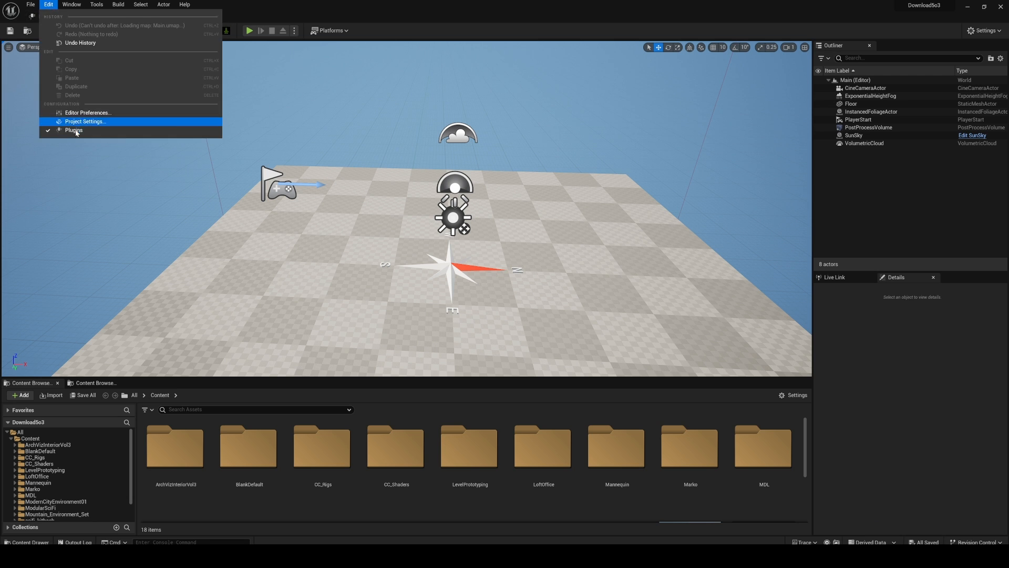
{"action": "left_click", "coordinate": [73, 130]}
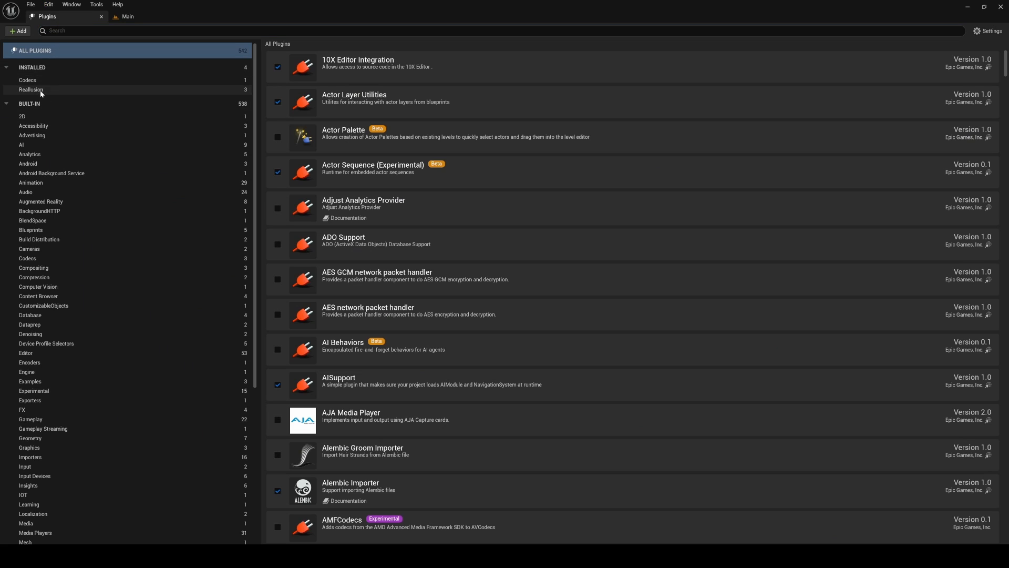
{"action": "left_click", "coordinate": [31, 89]}
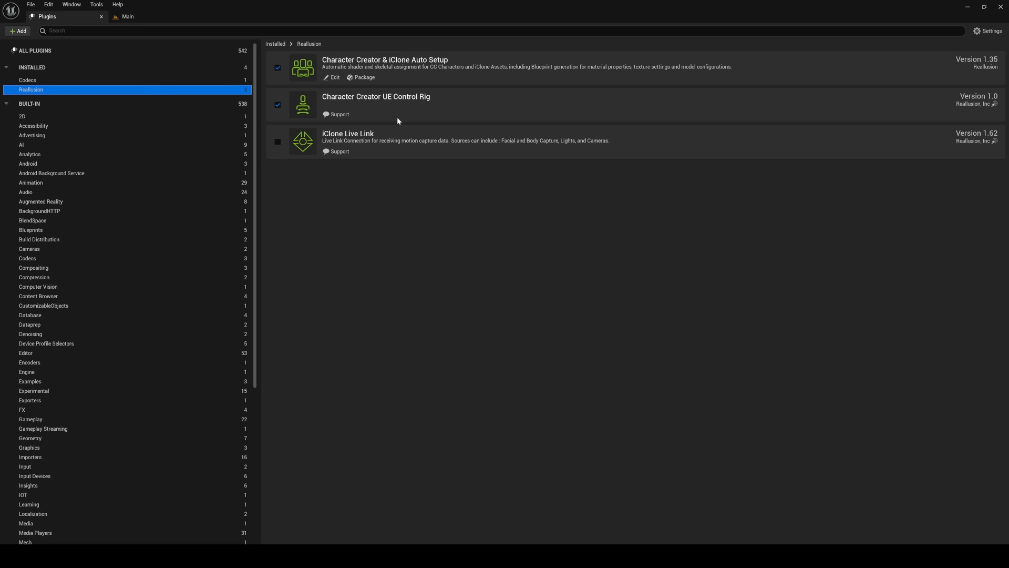
{"action": "mouse_move", "coordinate": [357, 106]}
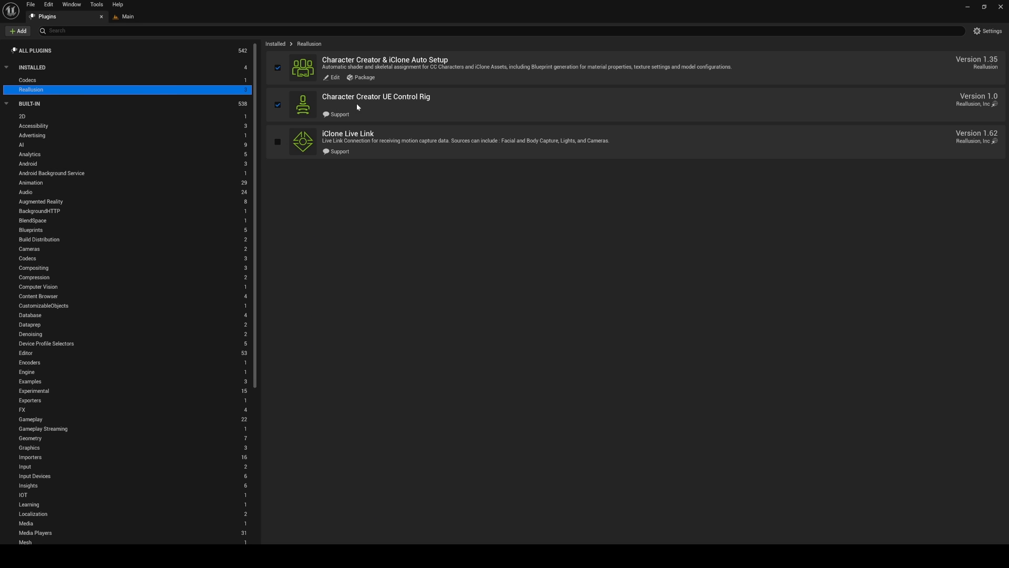
{"action": "mouse_move", "coordinate": [296, 90]}
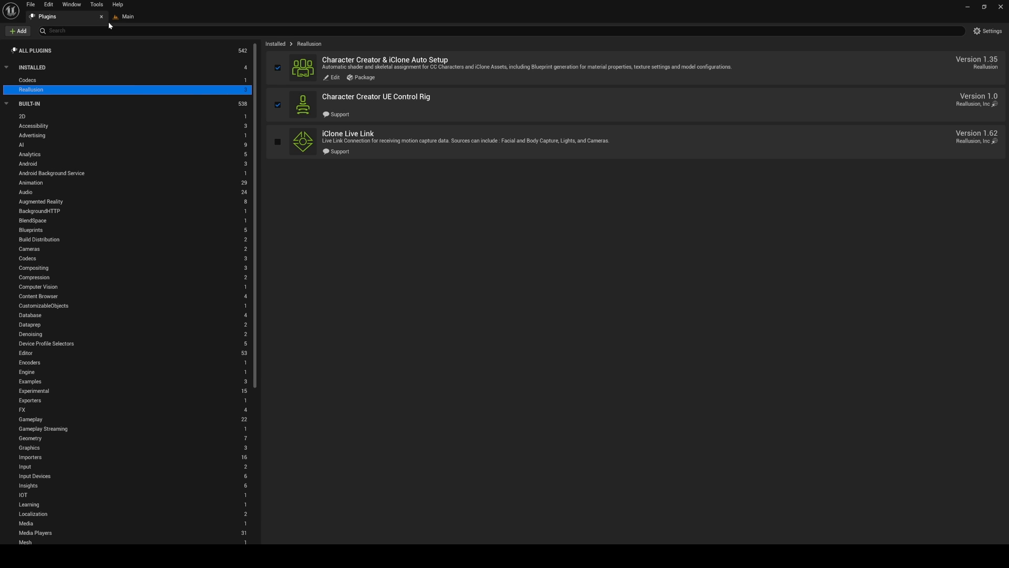
Close the Plugins tab and choose HQ Shader in the Auto Setup import options.
{"action": "left_click", "coordinate": [127, 17]}
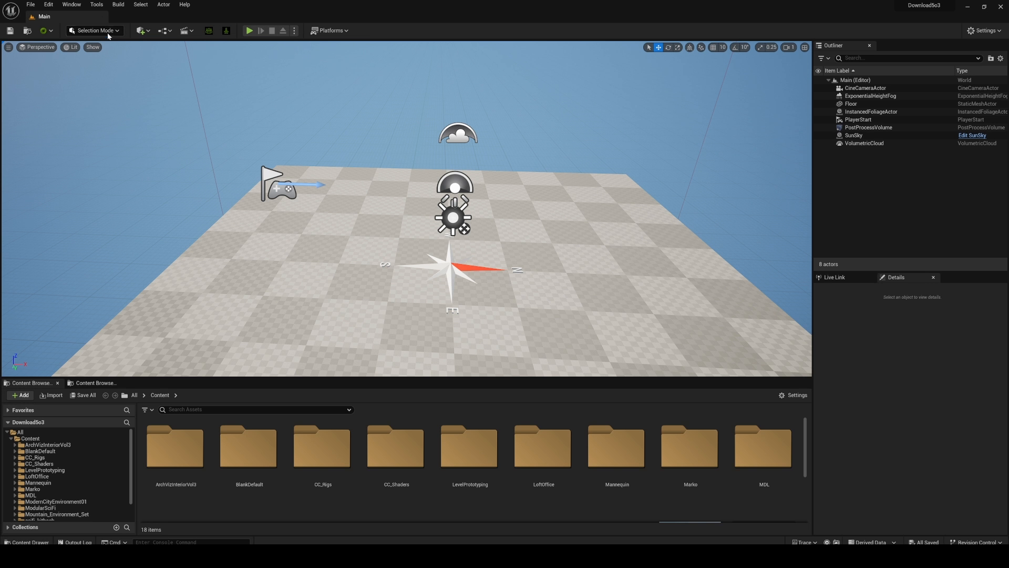
{"action": "mouse_move", "coordinate": [208, 31]}
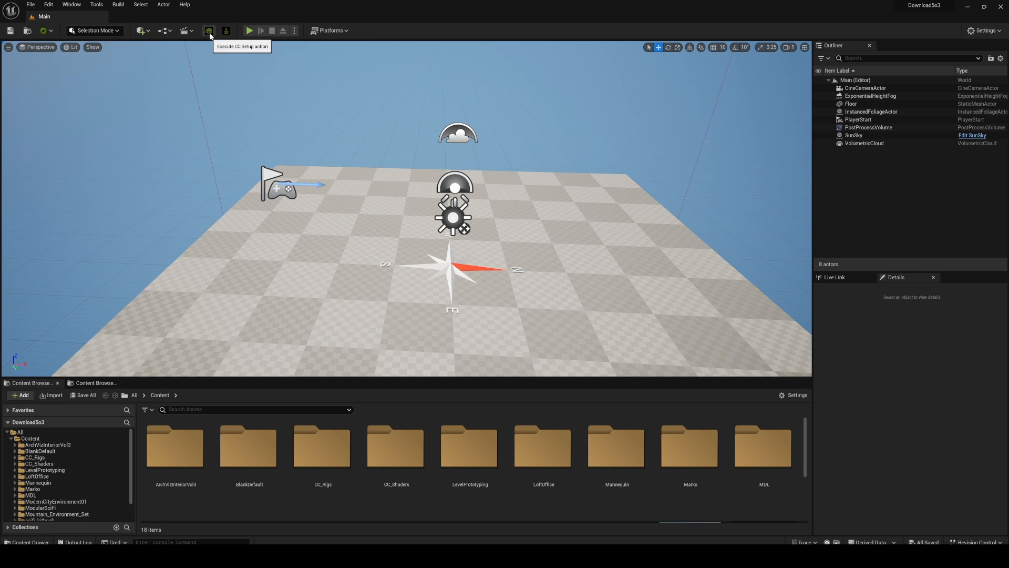
{"action": "left_click", "coordinate": [207, 30]}
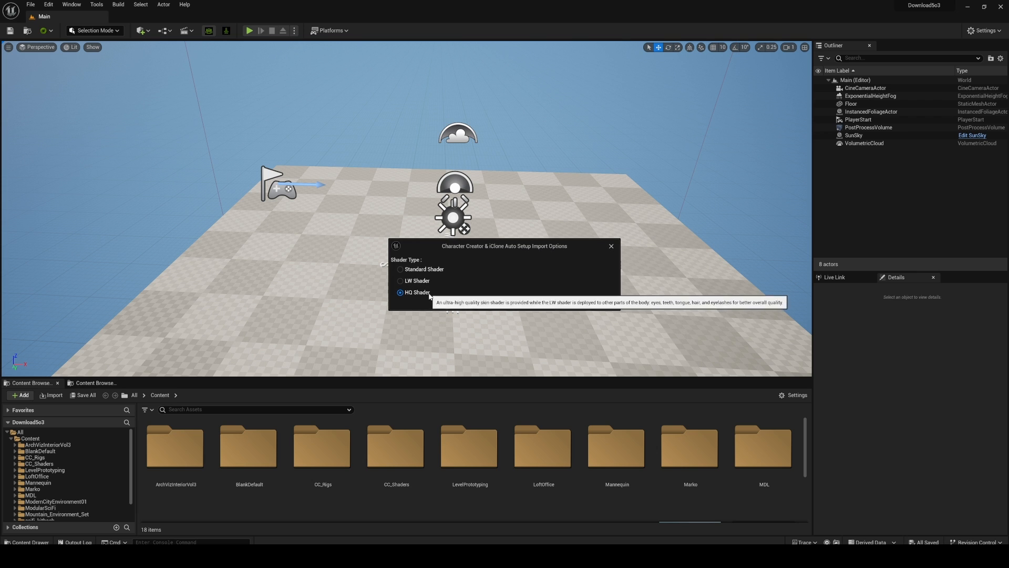
{"action": "mouse_move", "coordinate": [524, 313]}
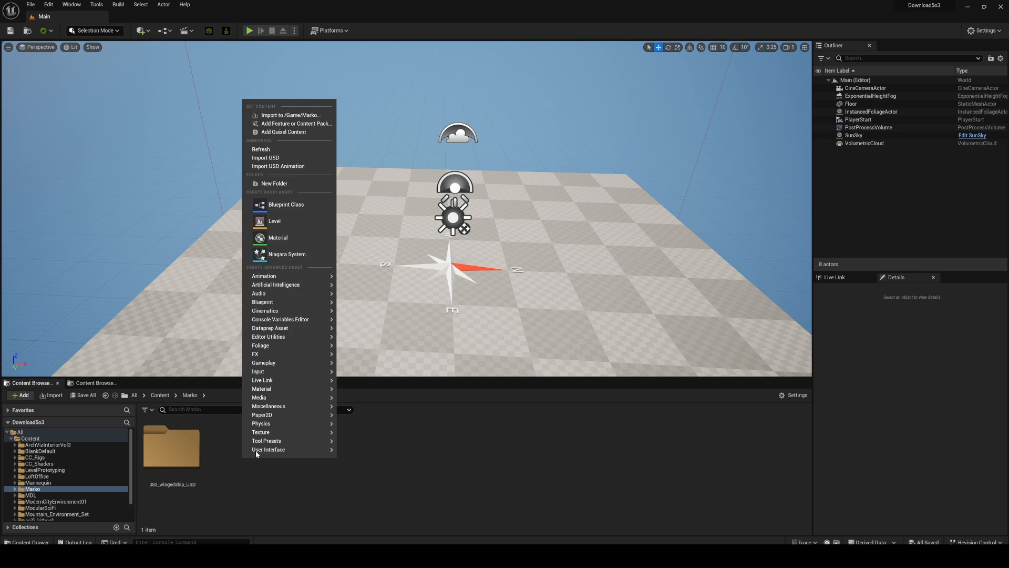
Create a new folder named 'character' inside the Marko content folder.
{"action": "left_click", "coordinate": [273, 183]}
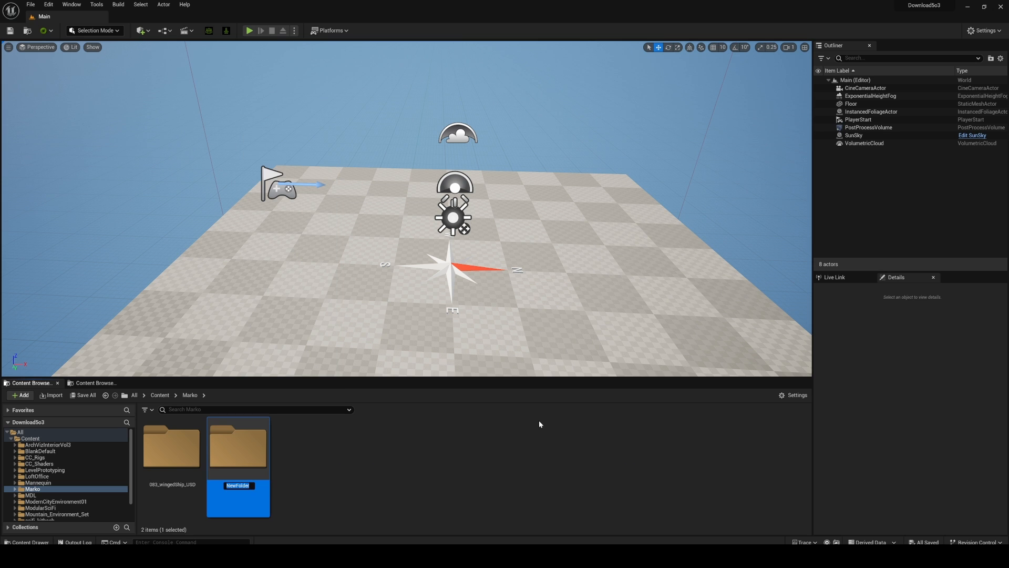
{"action": "type", "text": "character"}
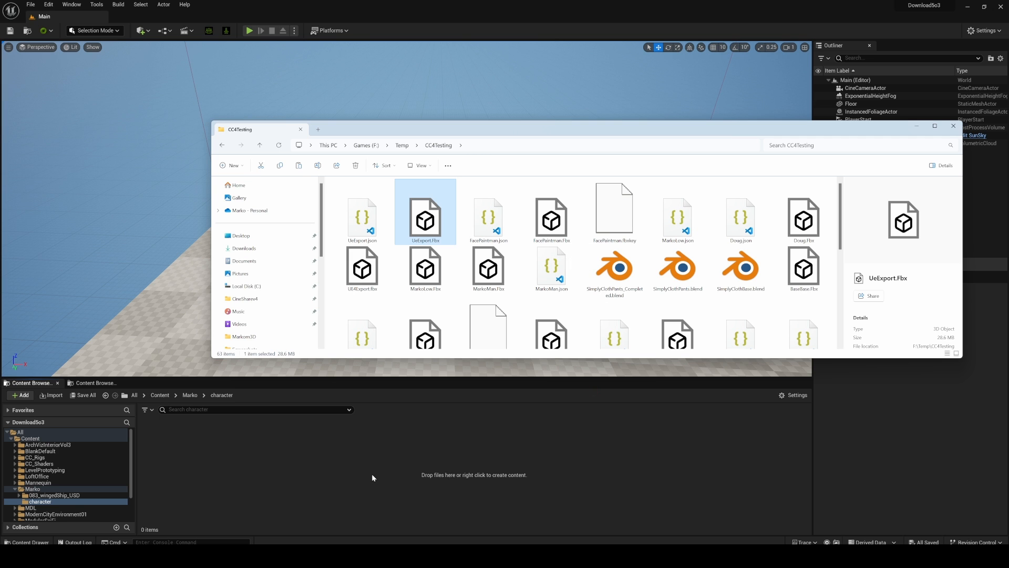
Import UeExport.Fbx into Marko's character folder and open that folder.
{"action": "left_click", "coordinate": [952, 126]}
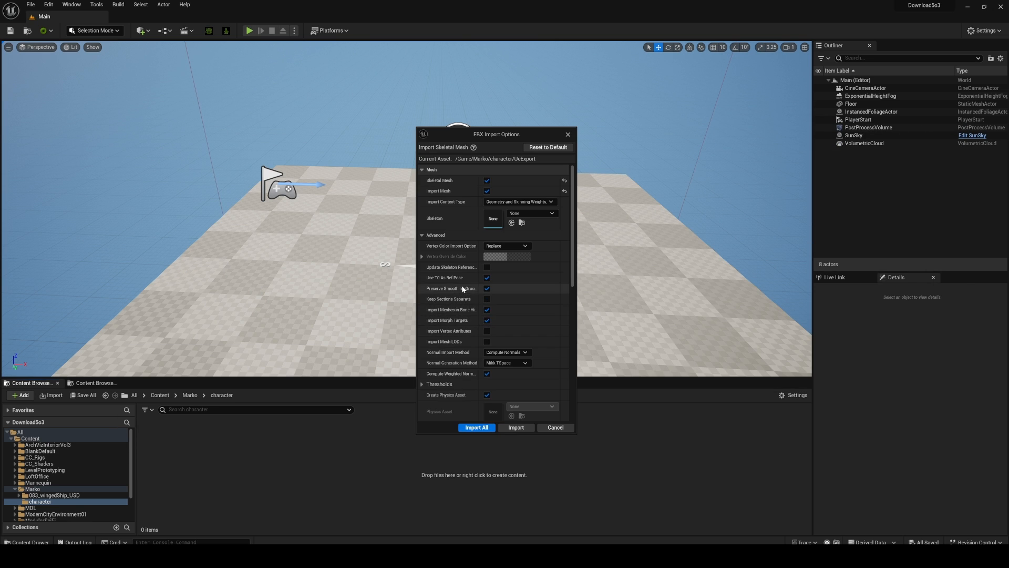
{"action": "mouse_move", "coordinate": [487, 277]}
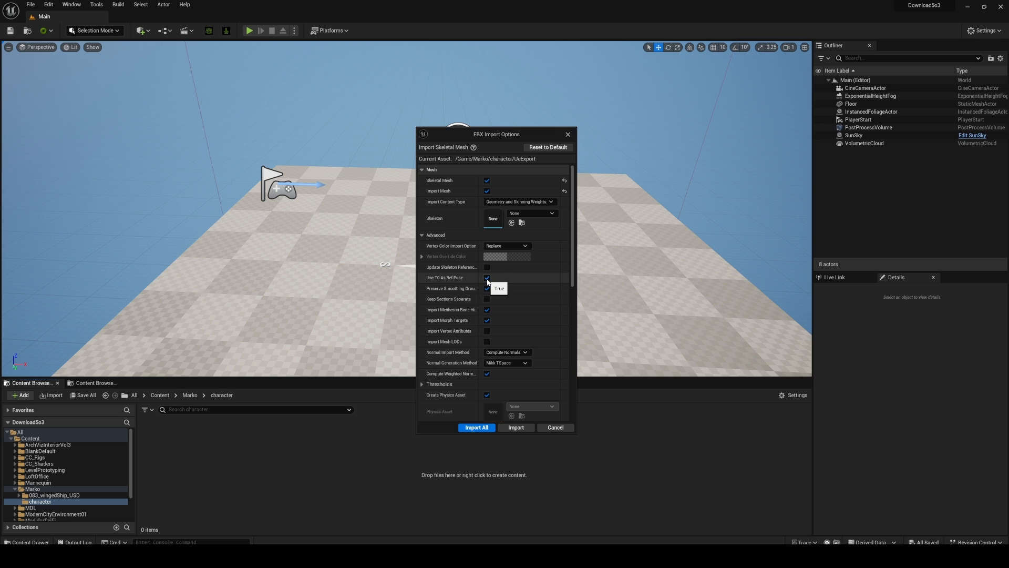
{"action": "mouse_move", "coordinate": [487, 325]}
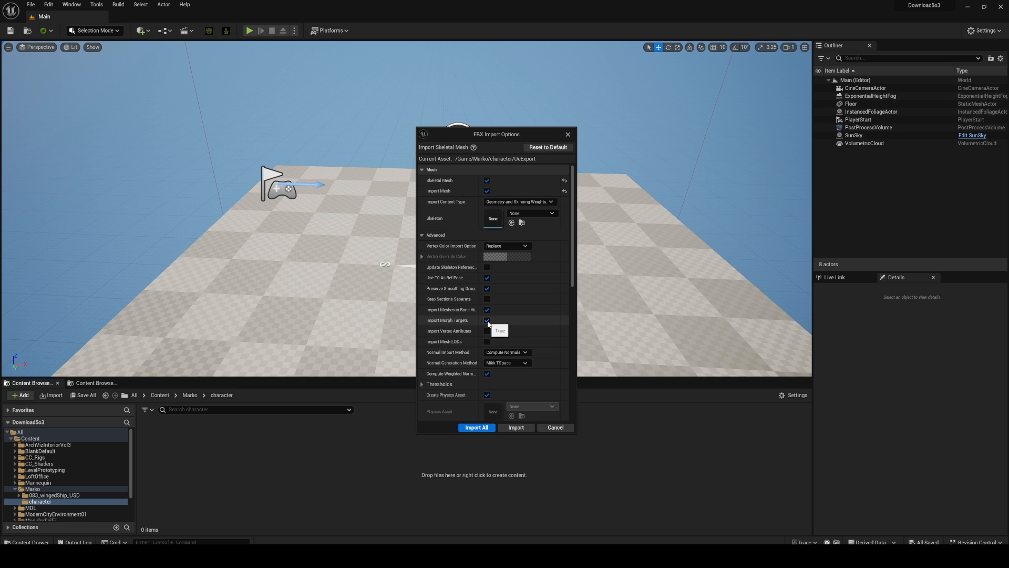
{"action": "scroll", "scroll_direction": "down", "scroll_amount": 3}
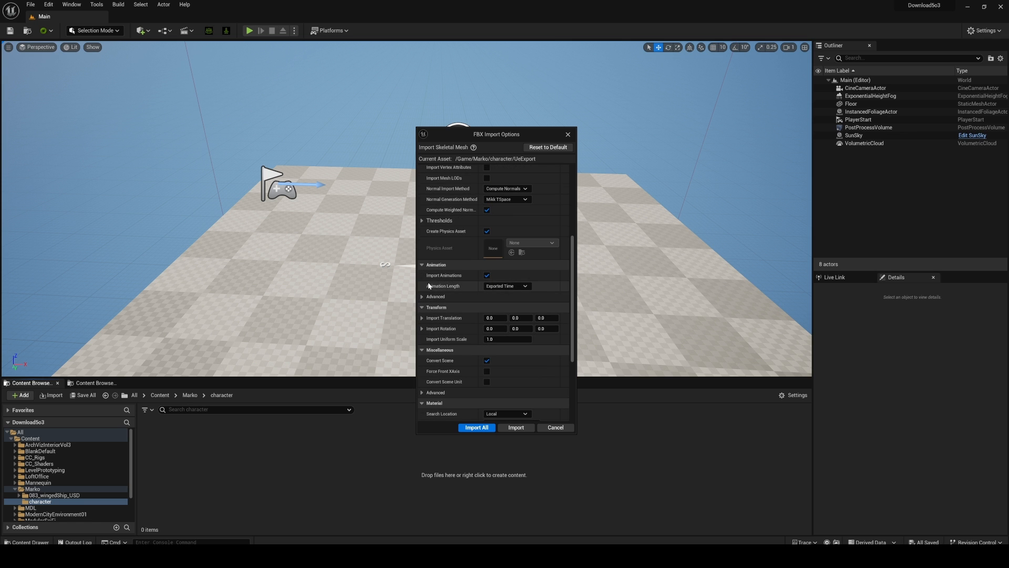
{"action": "left_click", "coordinate": [492, 318]}
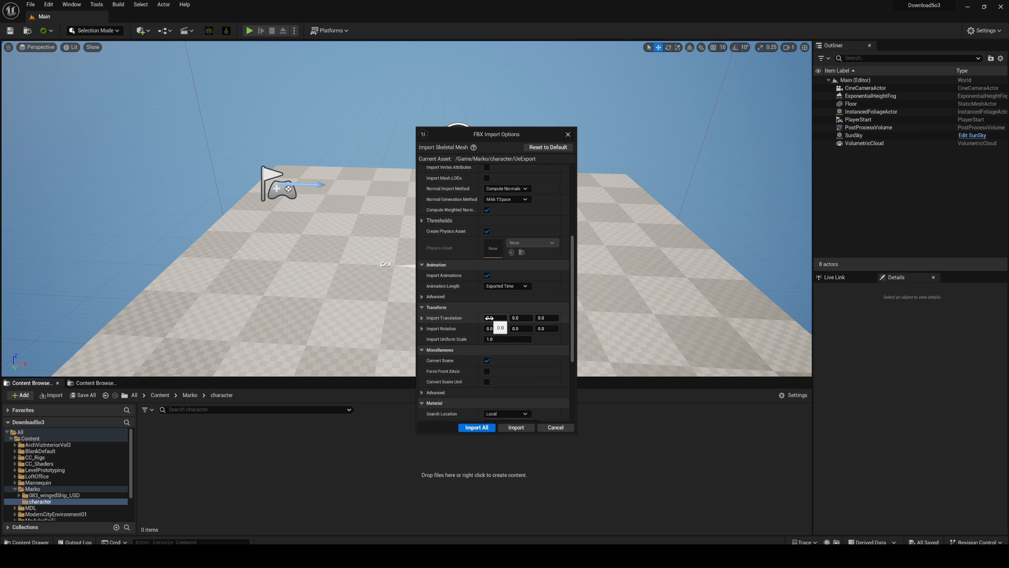
{"action": "left_click", "coordinate": [476, 427]}
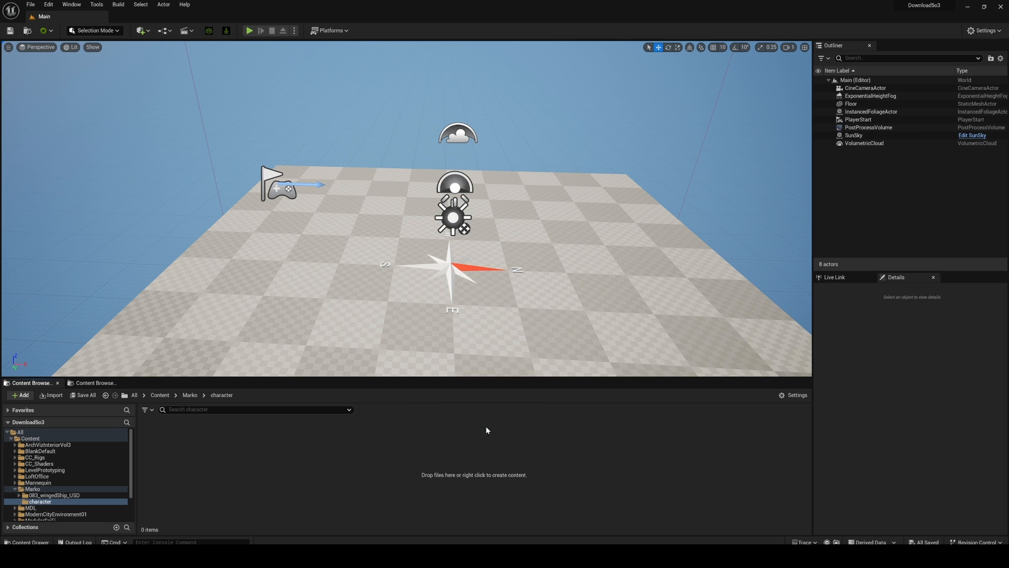
{"action": "left_click", "coordinate": [40, 502]}
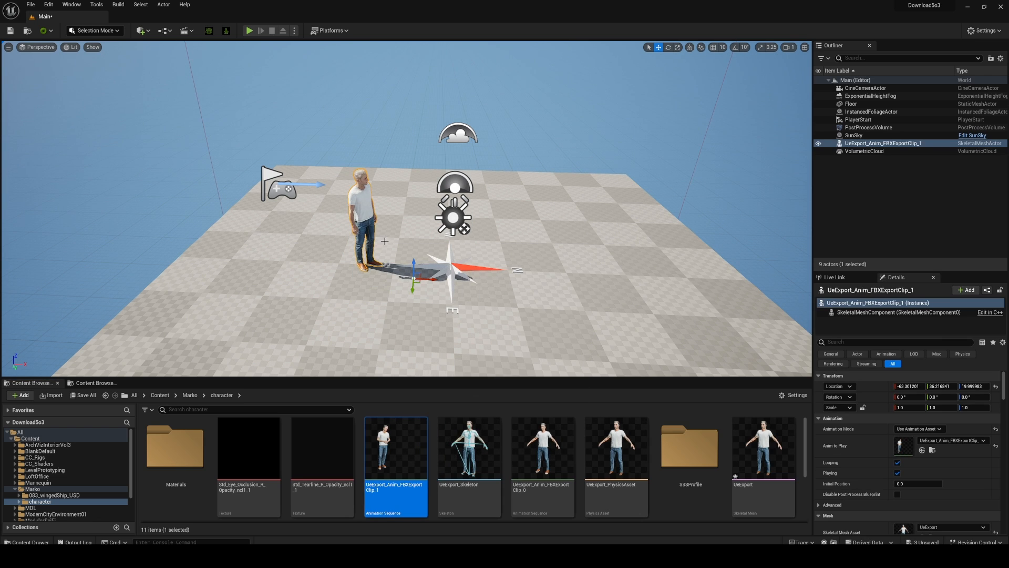
{"action": "mouse_move", "coordinate": [226, 30]}
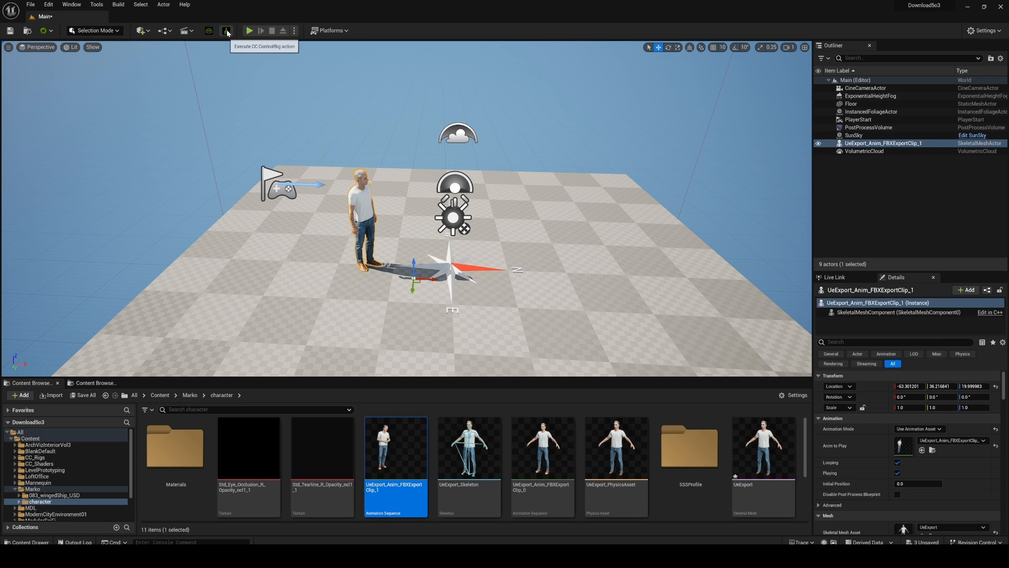
Run Execute CC ControlRig on Marko to generate body and face rigs plus CC_Rig_BP.
{"action": "left_click", "coordinate": [225, 31]}
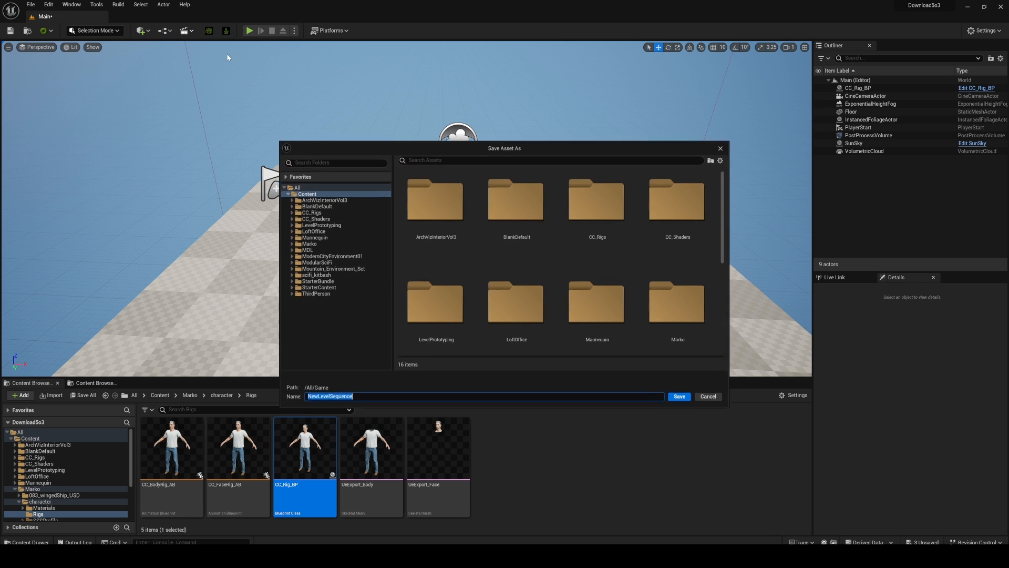
Save NewLevelSequence into the Marko folder and add CC_Rig_BP as an actor track.
{"action": "left_click", "coordinate": [307, 244]}
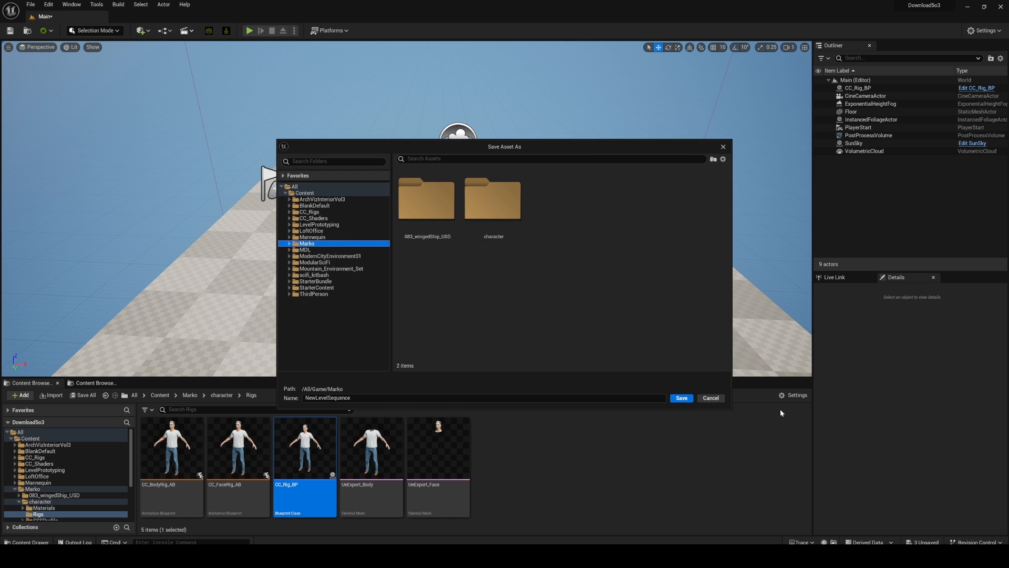
{"action": "left_click", "coordinate": [681, 397]}
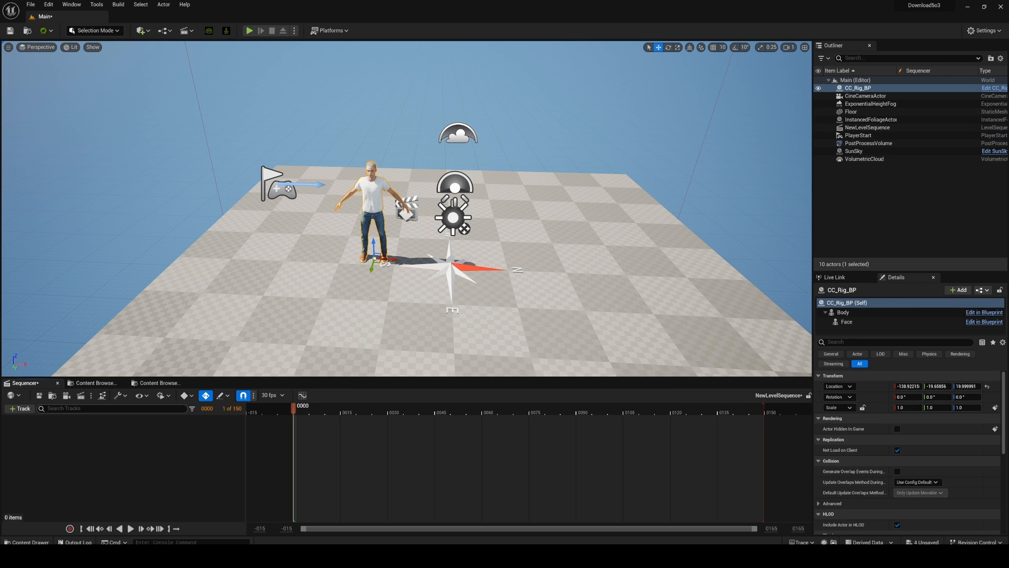
{"action": "left_click", "coordinate": [17, 407]}
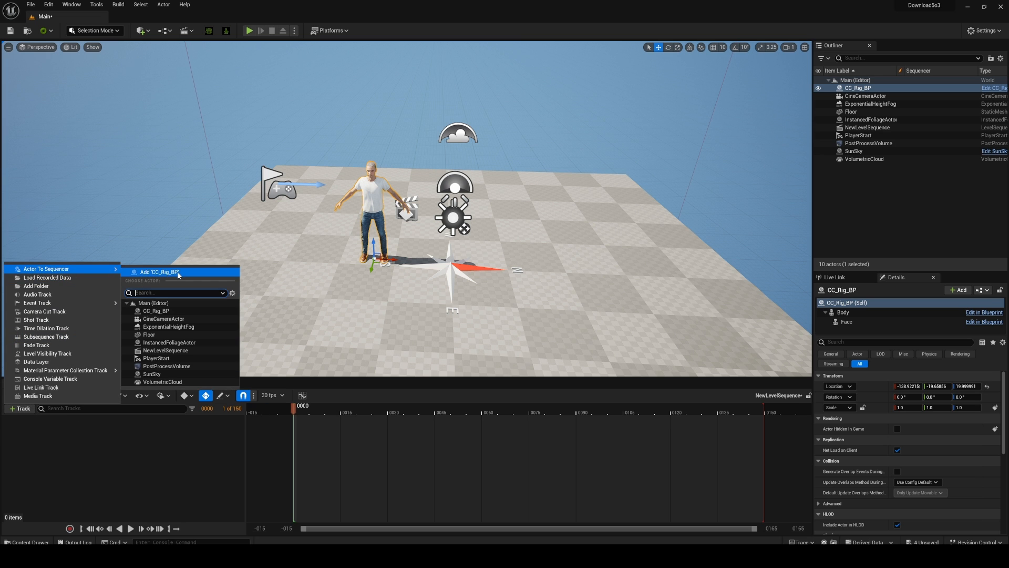
{"action": "left_click", "coordinate": [158, 271]}
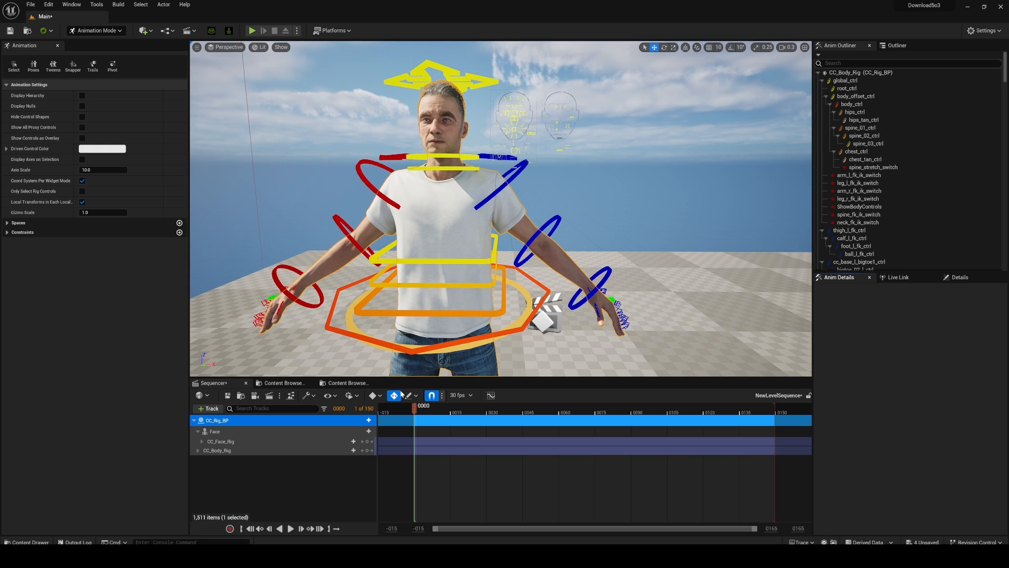
{"action": "mouse_move", "coordinate": [394, 396]}
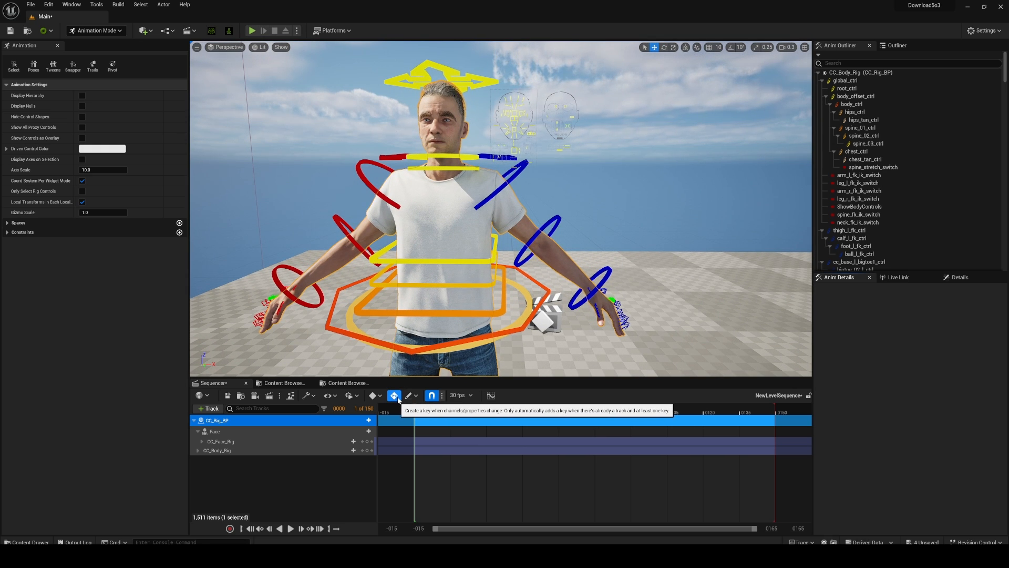
With Auto Key on, select body_ctrl and another control, entering -1.0 to key a lean.
{"action": "left_click", "coordinate": [404, 395]}
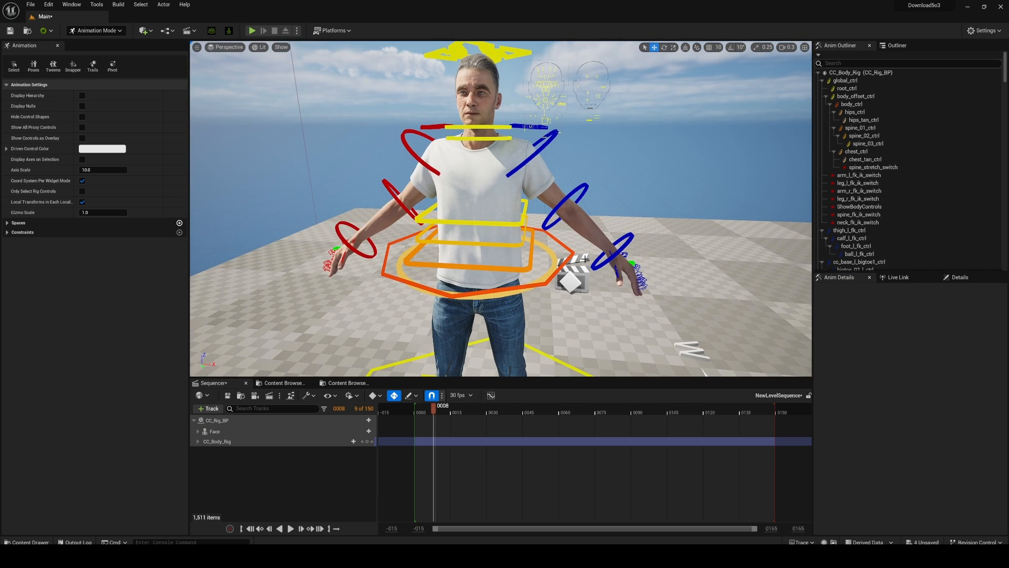
{"action": "mouse_move", "coordinate": [367, 454]}
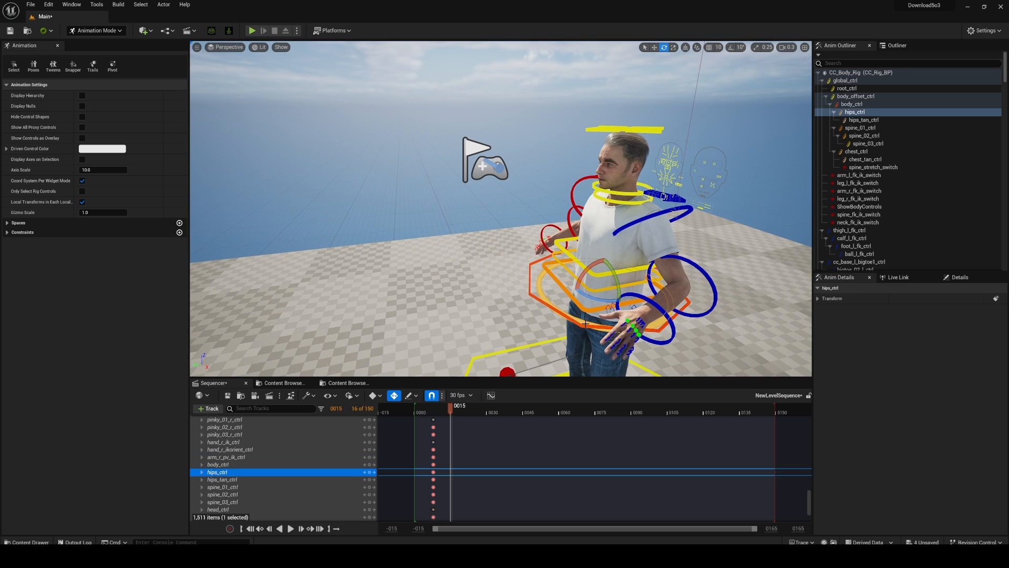
{"action": "left_click", "coordinate": [218, 464]}
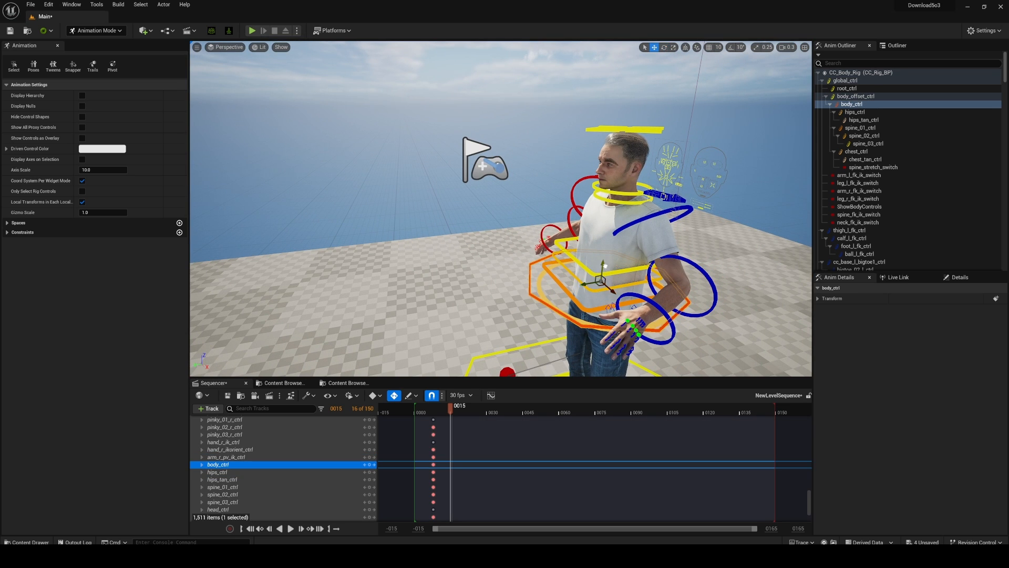
{"action": "left_click", "coordinate": [868, 143]}
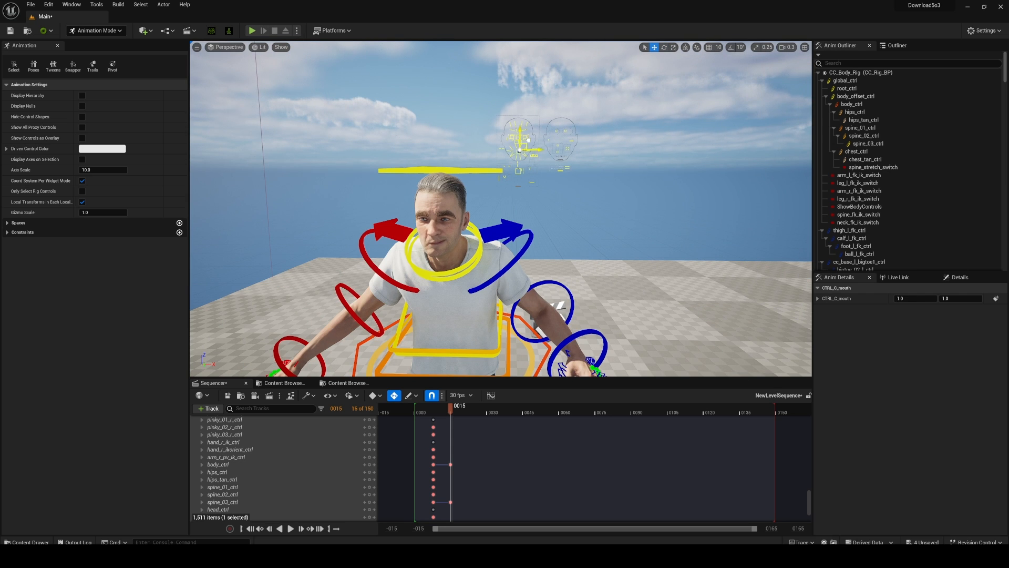
{"action": "type", "text": "-1.0"}
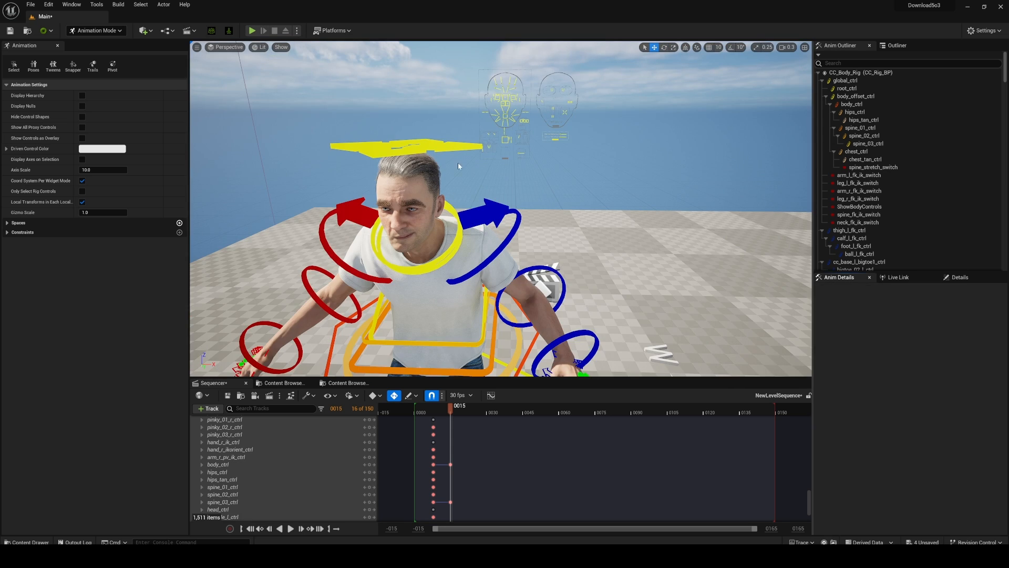
{"action": "mouse_move", "coordinate": [764, 190]}
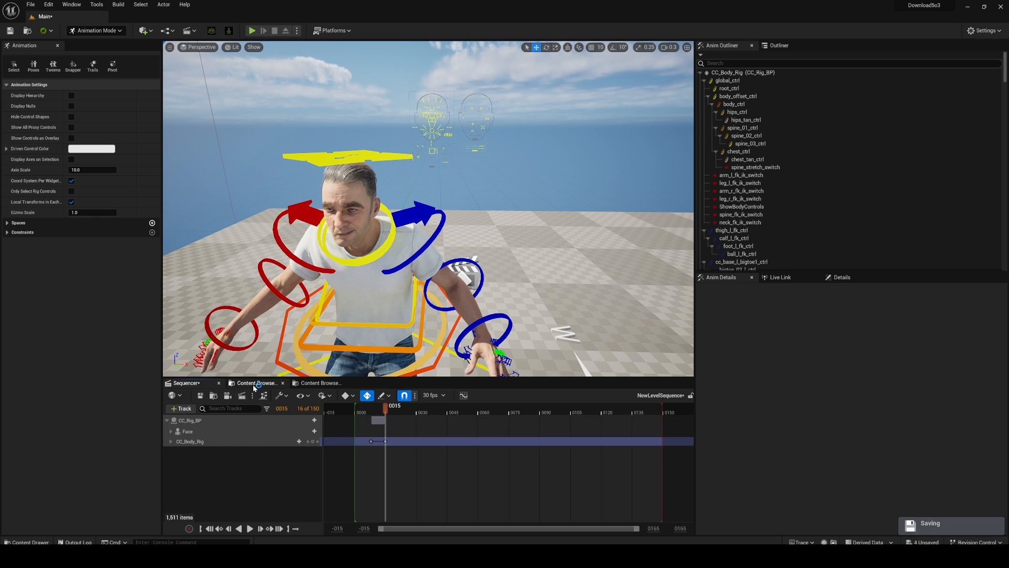
Run the CC_CR_Picker editor utility widget from the CC_Rigs folder.
{"action": "left_click", "coordinate": [255, 382]}
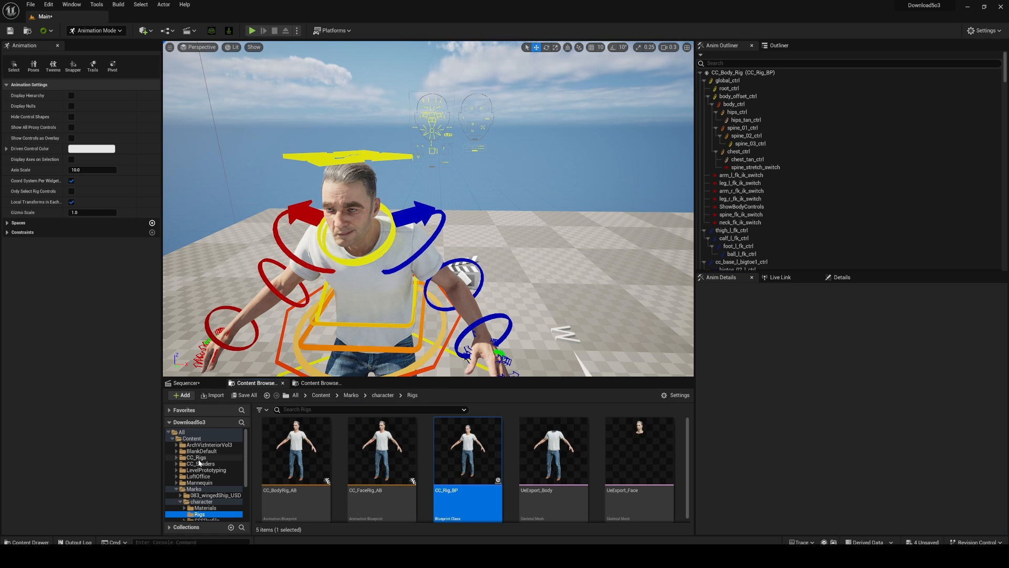
{"action": "left_click", "coordinate": [196, 456]}
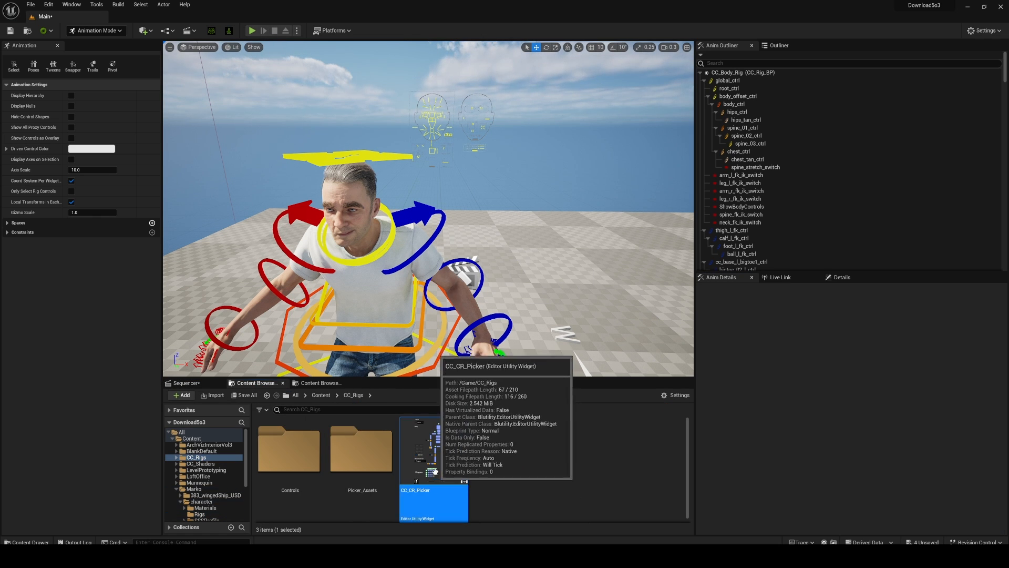
{"action": "right_click", "coordinate": [433, 502]}
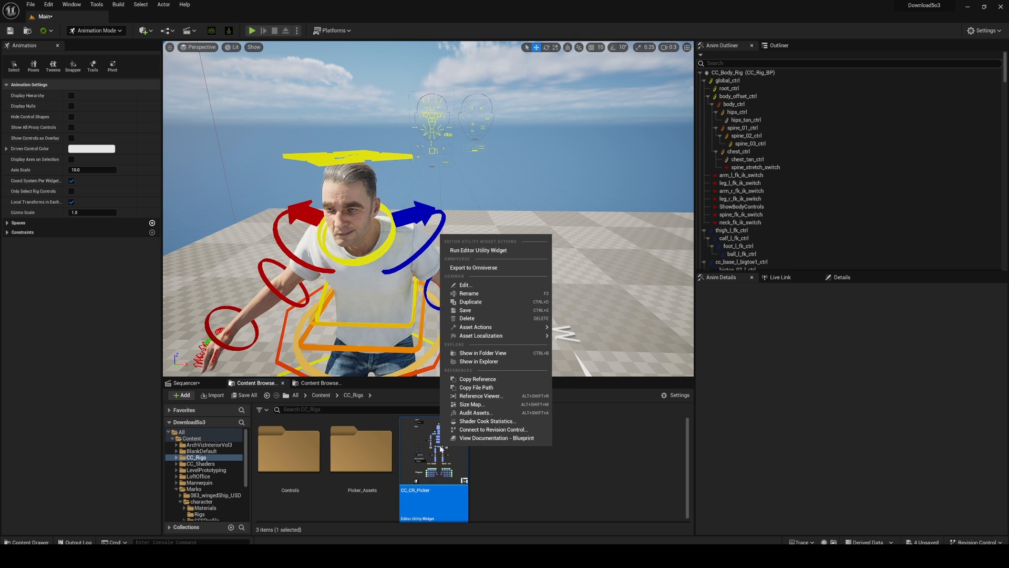
{"action": "left_click", "coordinate": [479, 250]}
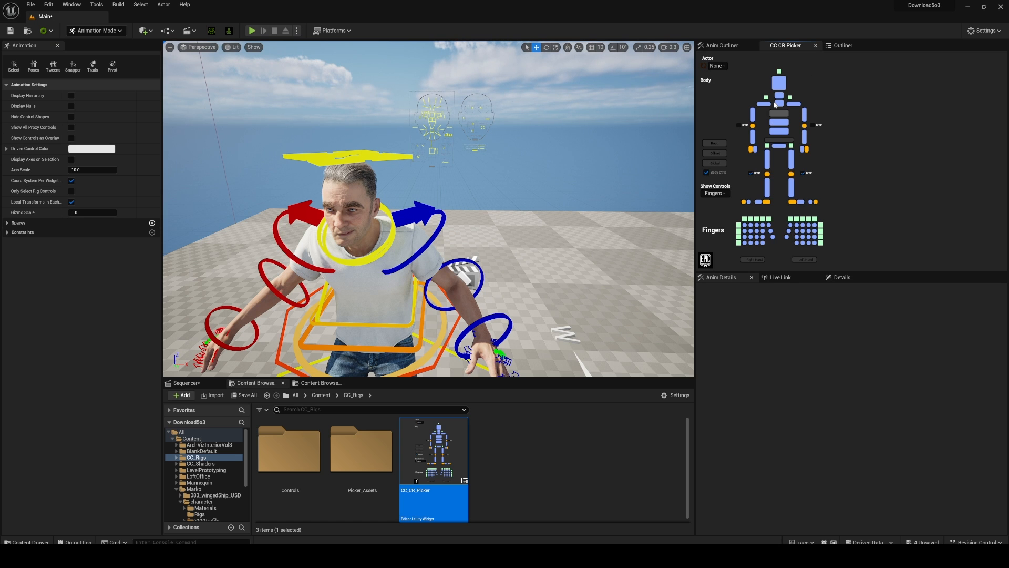
Set the CC CR Picker's actor to CC_Rig_BP and pick a body control.
{"action": "left_click", "coordinate": [714, 66]}
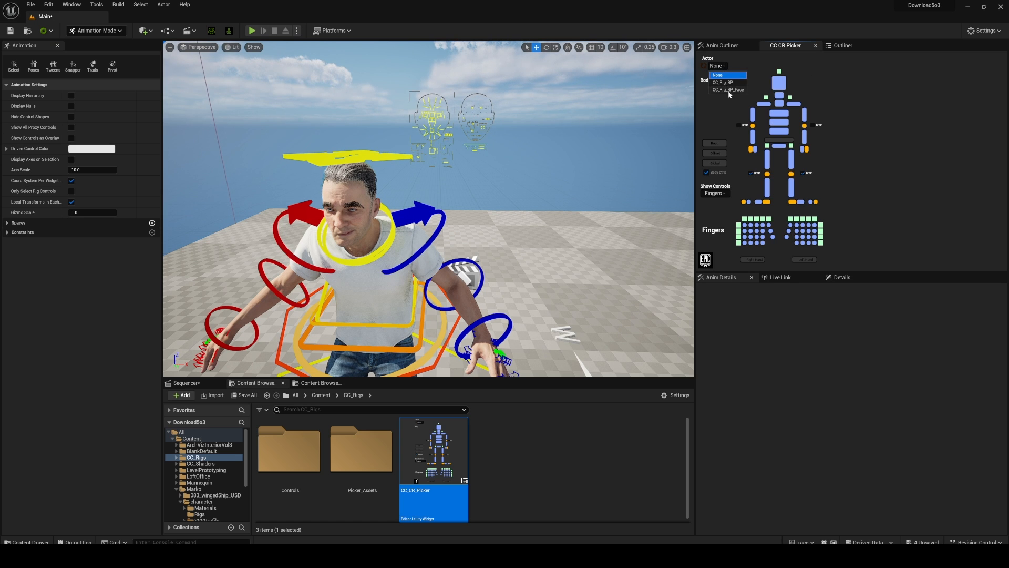
{"action": "left_click", "coordinate": [726, 82]}
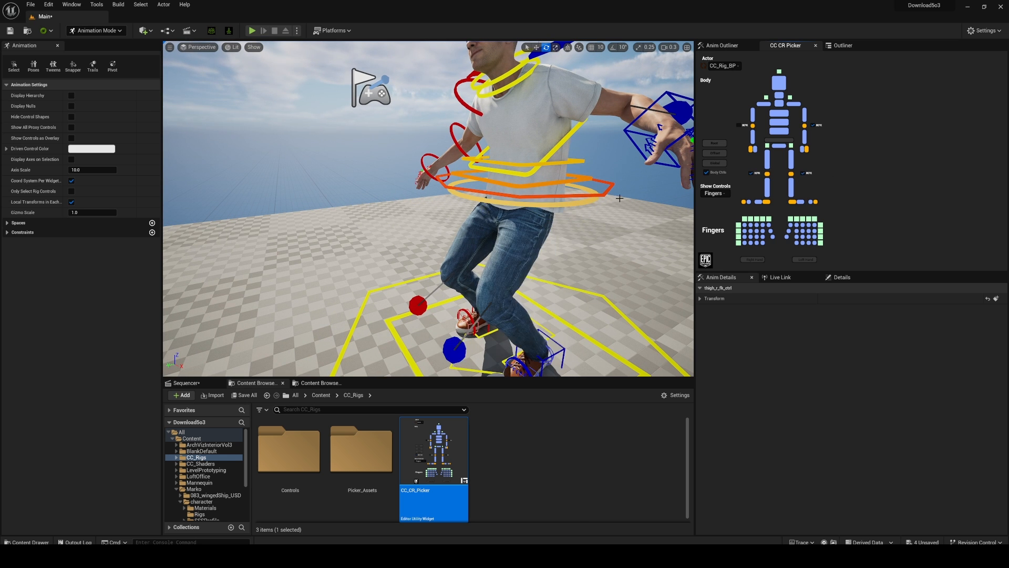
{"action": "left_click", "coordinate": [184, 382]}
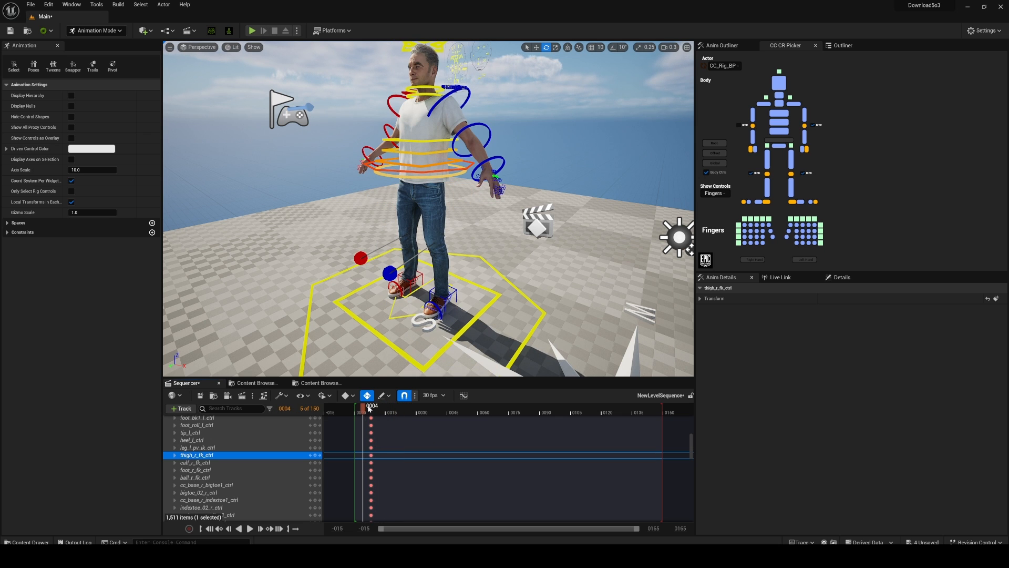
{"action": "mouse_move", "coordinate": [366, 395]}
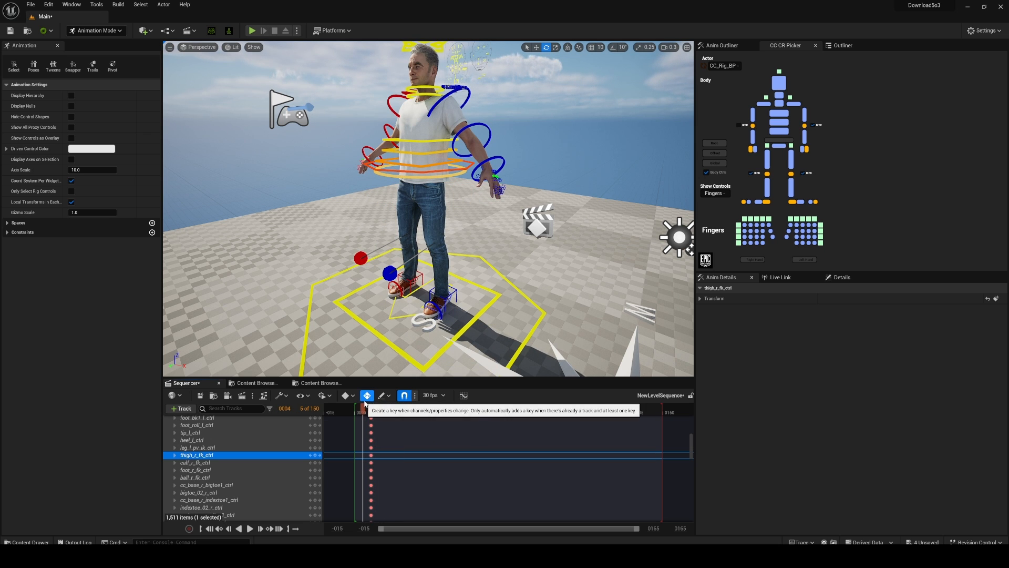